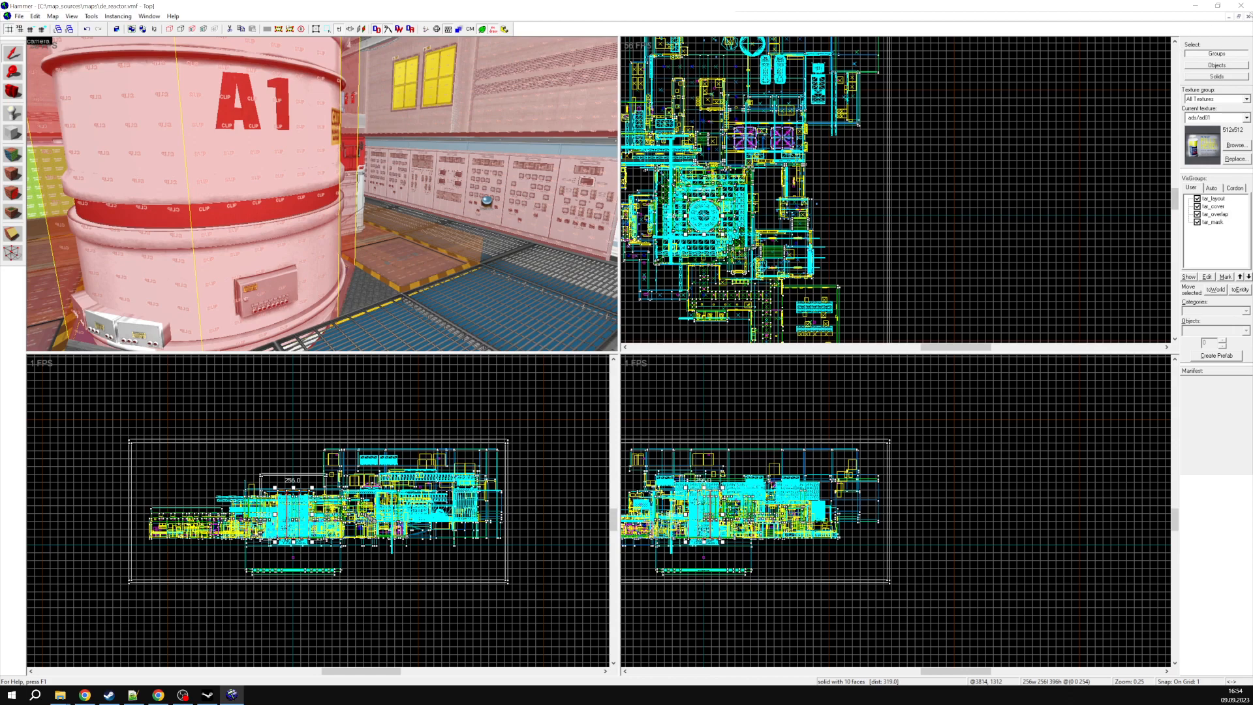
Run python to confirm version 3.11.2, then exit the interpreter with Ctrl+Z.
{"action": "left_click", "coordinate": [157, 693]}
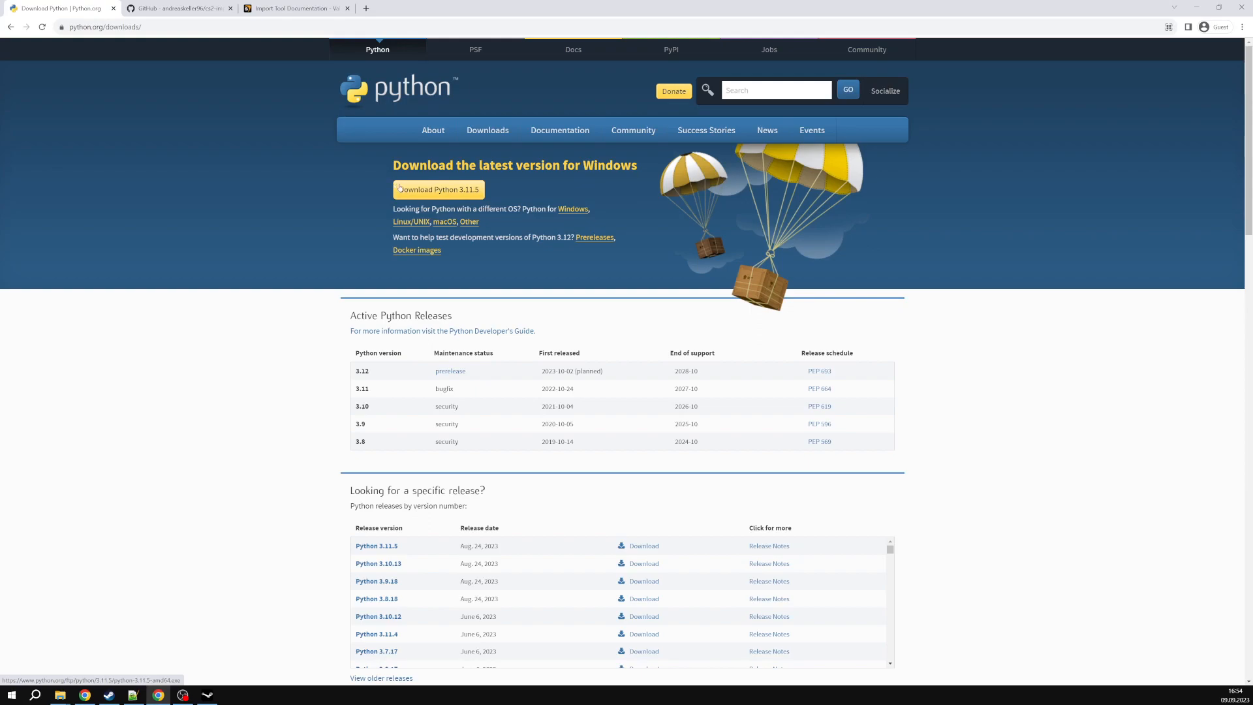
{"action": "mouse_move", "coordinate": [368, 251]}
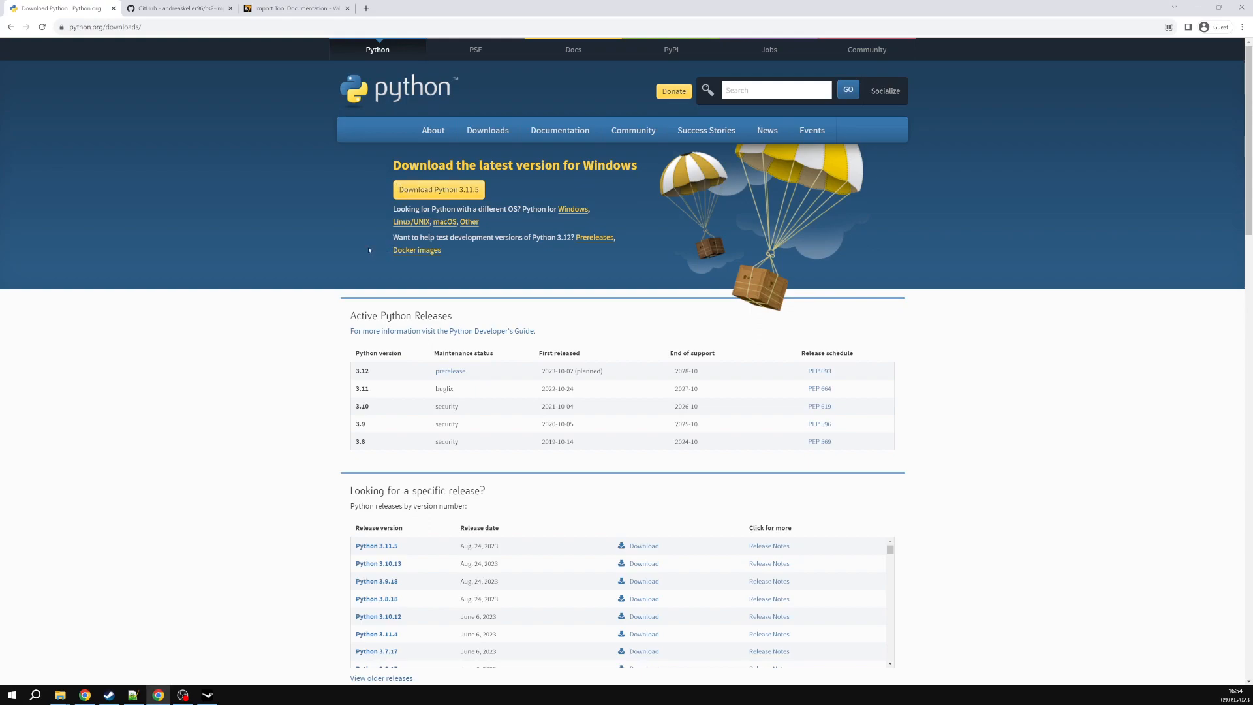
{"action": "mouse_move", "coordinate": [298, 244]}
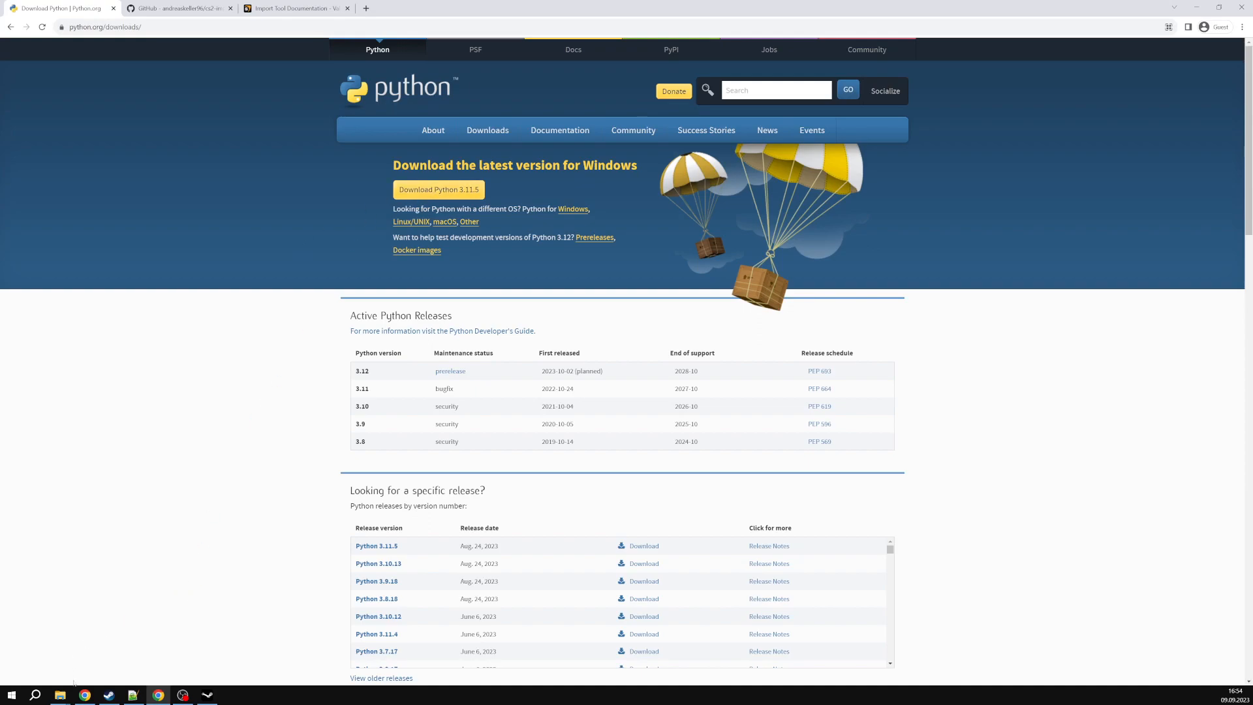
{"action": "left_click", "coordinate": [58, 693]}
{"action": "type", "text": "python"}
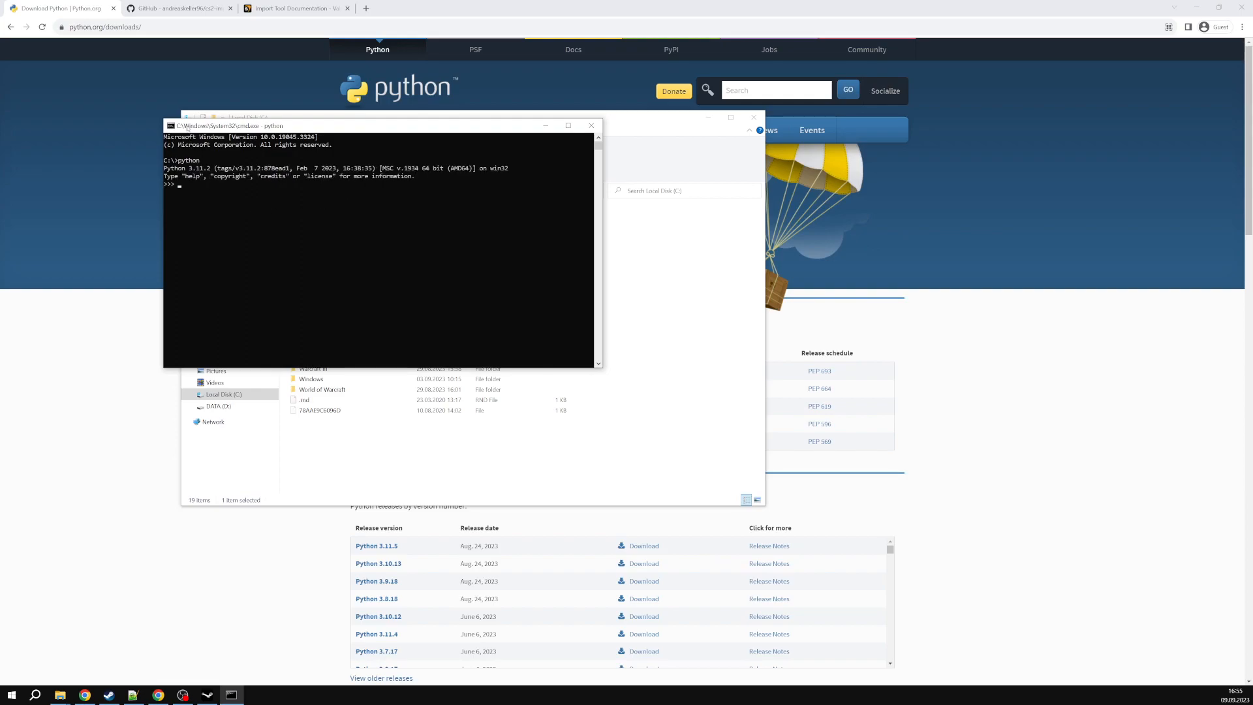
{"action": "mouse_move", "coordinate": [227, 160]}
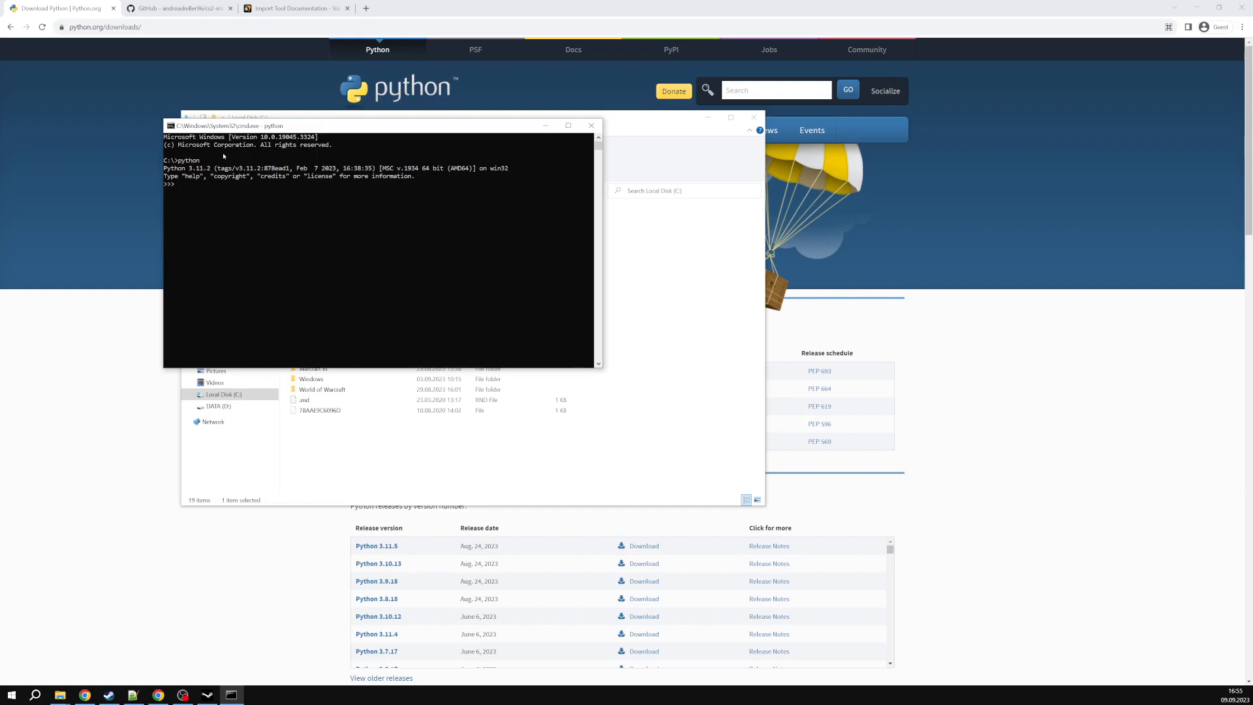
{"action": "key", "text": "ctrl+z"}
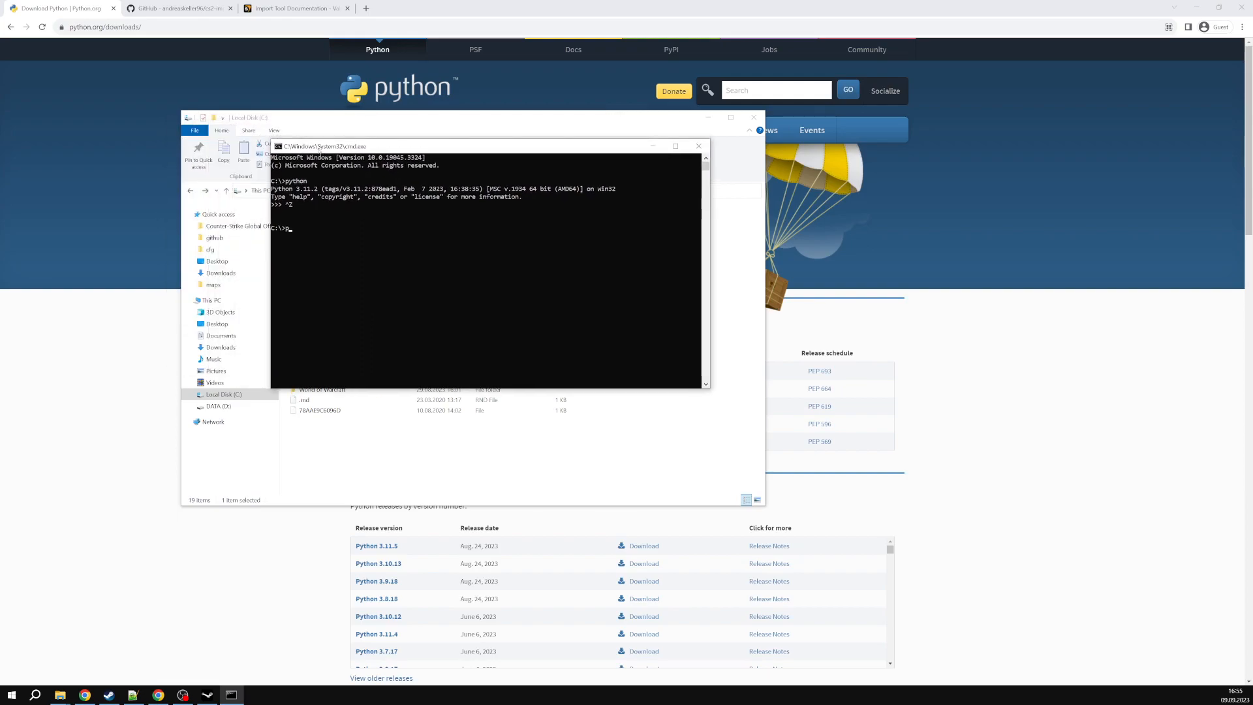
Run pip install colorama; pip reports it is already installed.
{"action": "type", "text": "pip install colorama"}
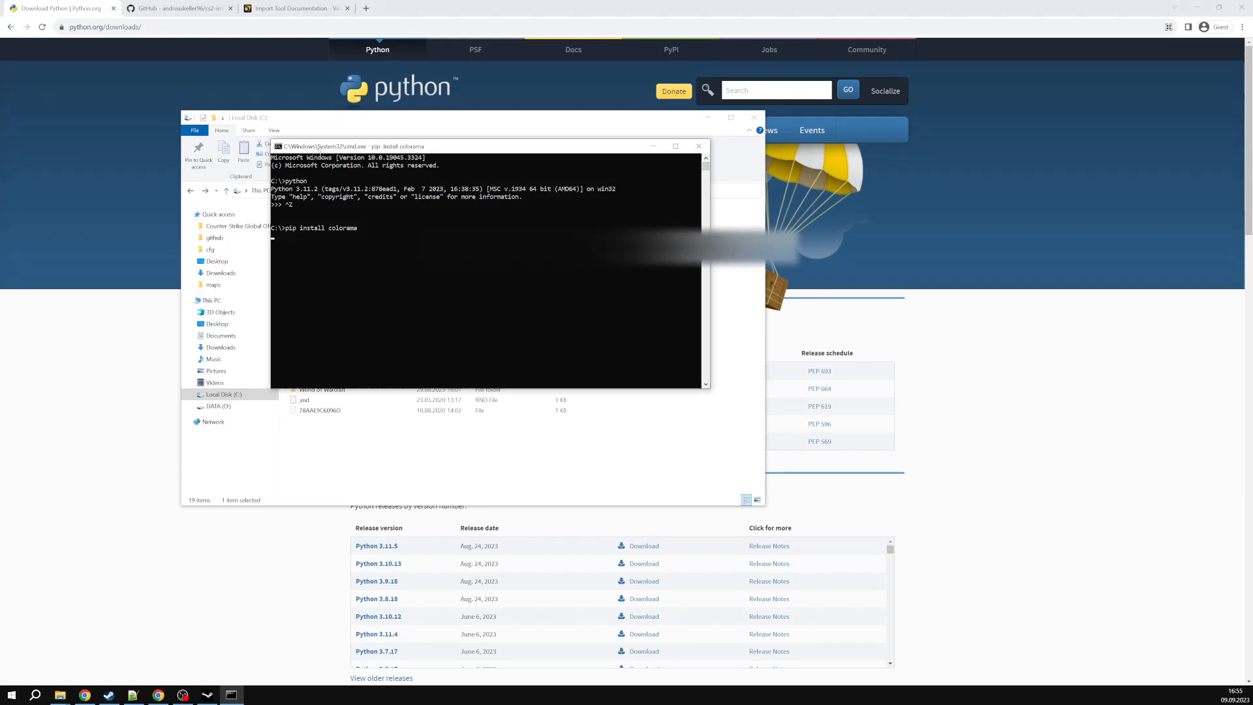
{"action": "key", "text": "Return"}
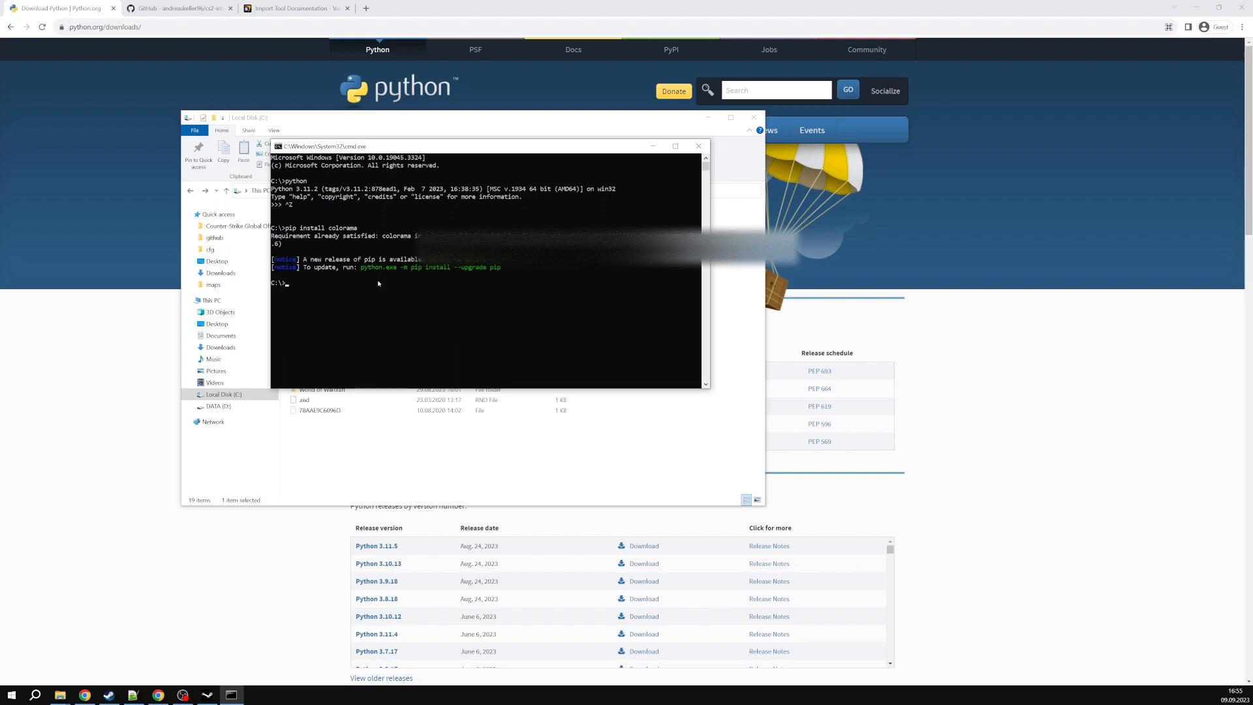
{"action": "mouse_move", "coordinate": [474, 279]}
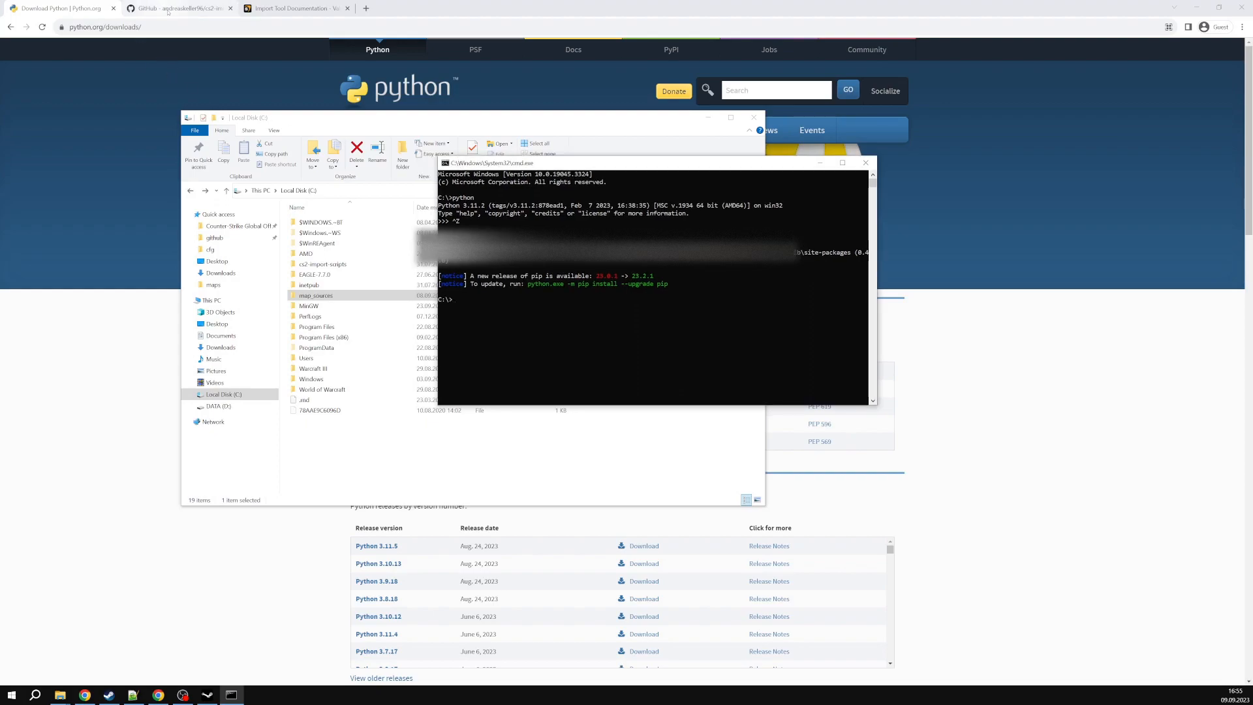
Download cs2-import-scripts-main.zip from the repository's Code > Download ZIP option.
{"action": "left_click", "coordinate": [177, 7]}
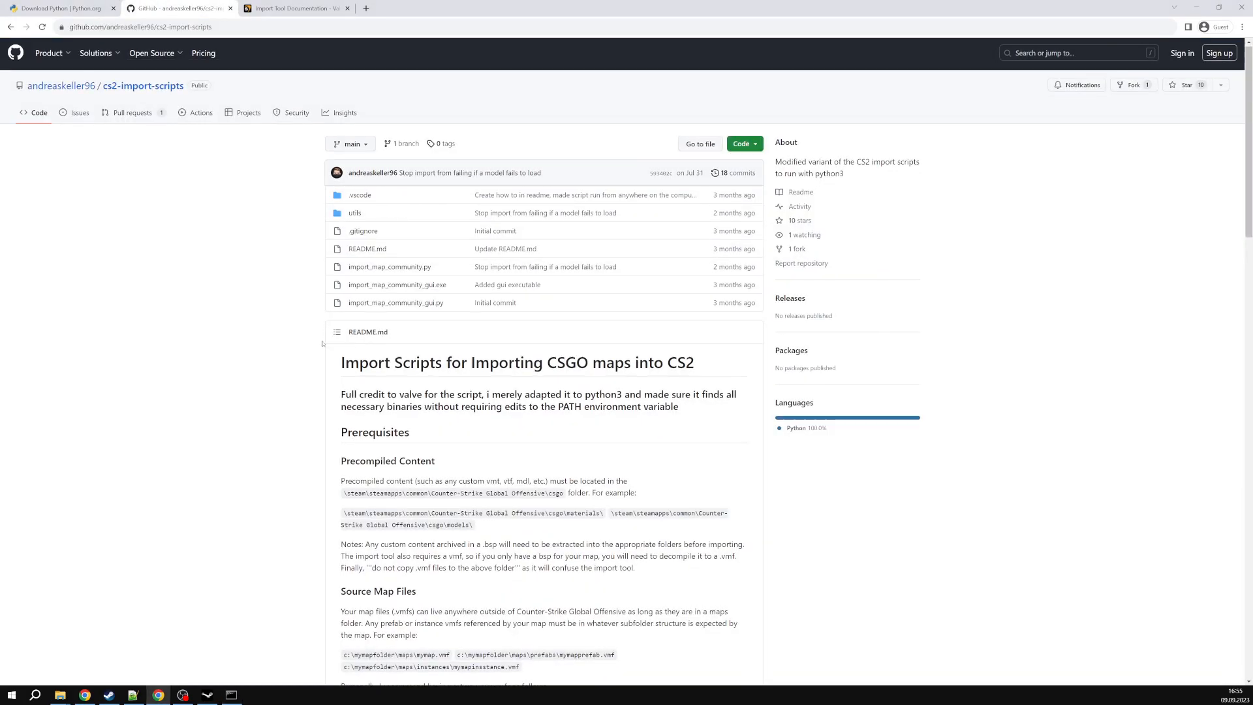
{"action": "scroll", "scroll_direction": "down", "scroll_amount": 3}
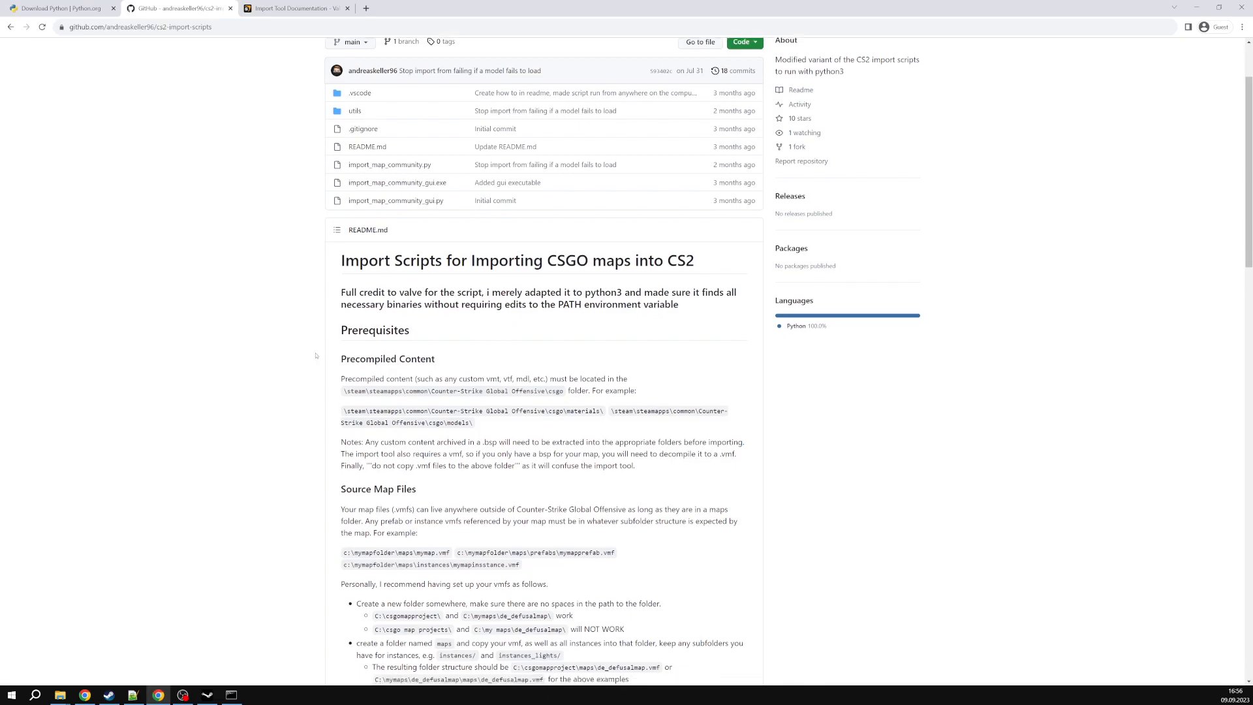
{"action": "scroll", "scroll_direction": "down", "scroll_amount": 3}
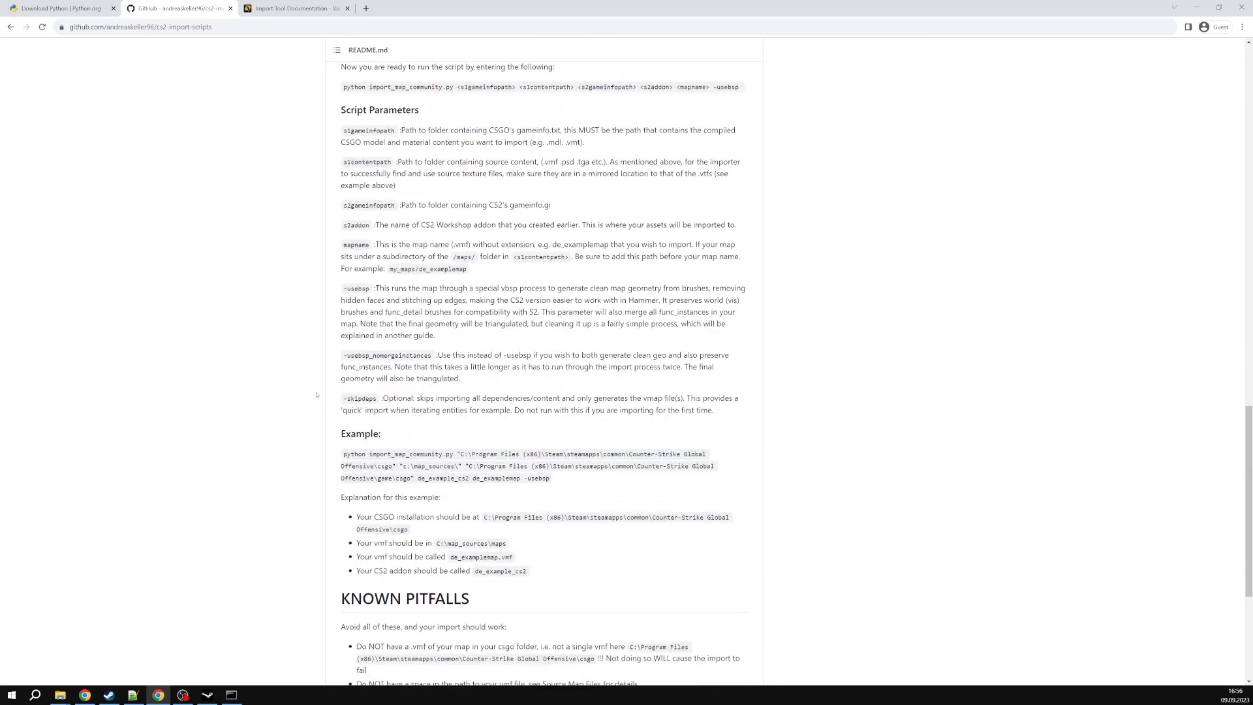
{"action": "scroll", "scroll_direction": "up", "scroll_amount": 3}
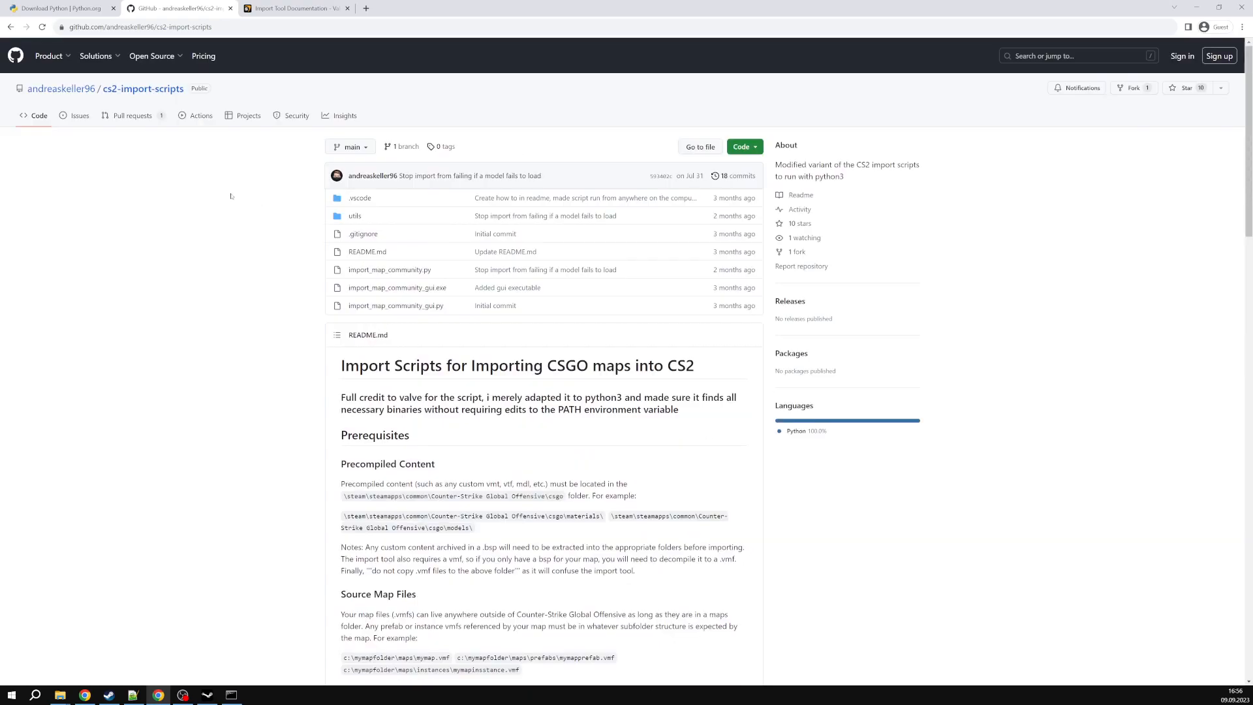
{"action": "mouse_move", "coordinate": [743, 146]}
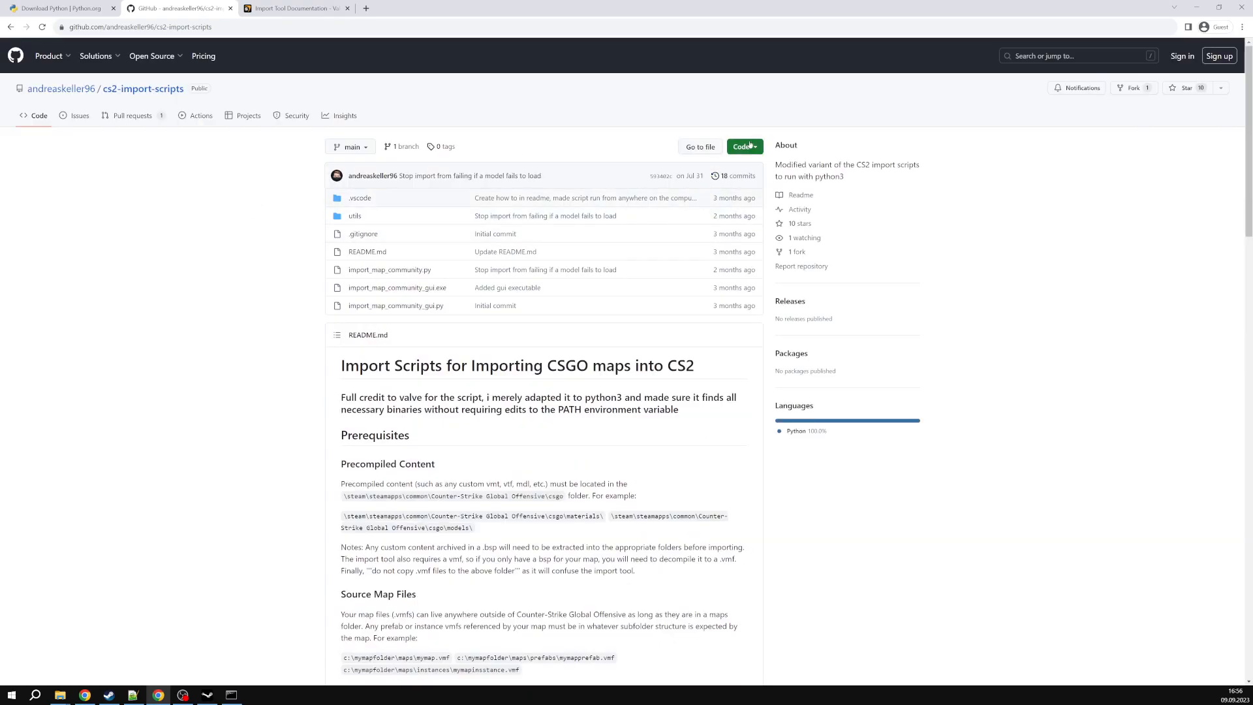
{"action": "left_click", "coordinate": [742, 146]}
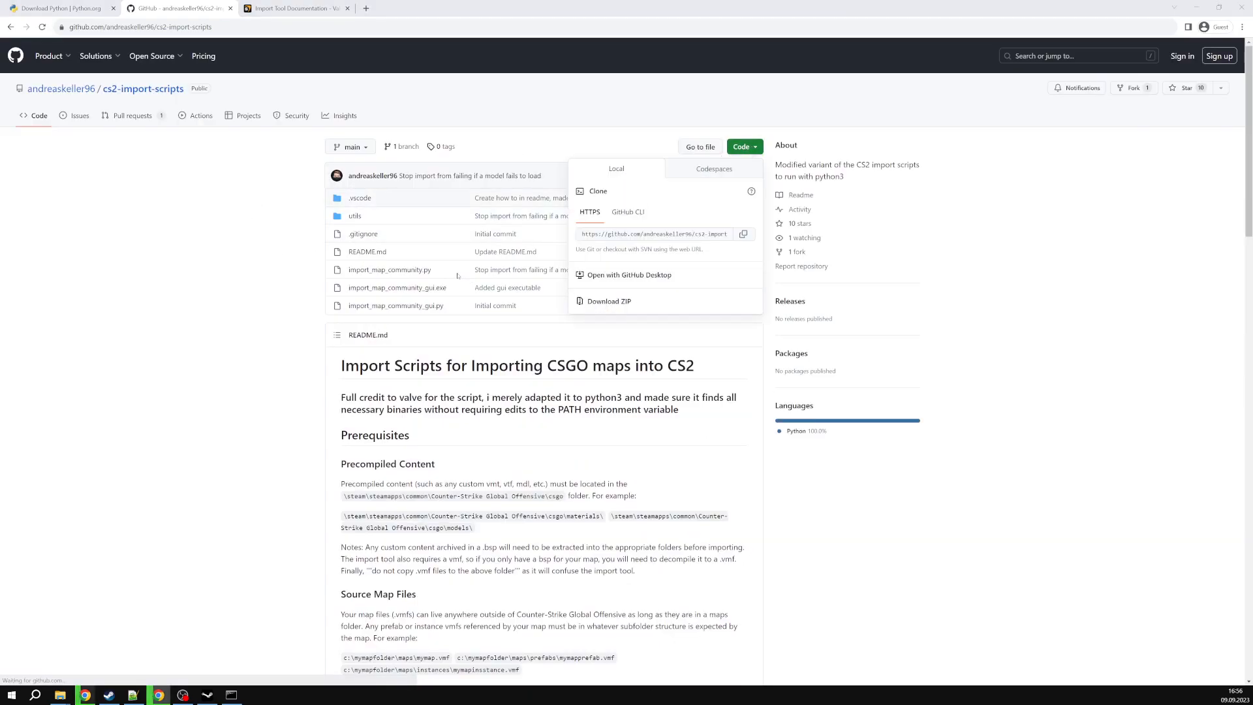
{"action": "left_click", "coordinate": [608, 302]}
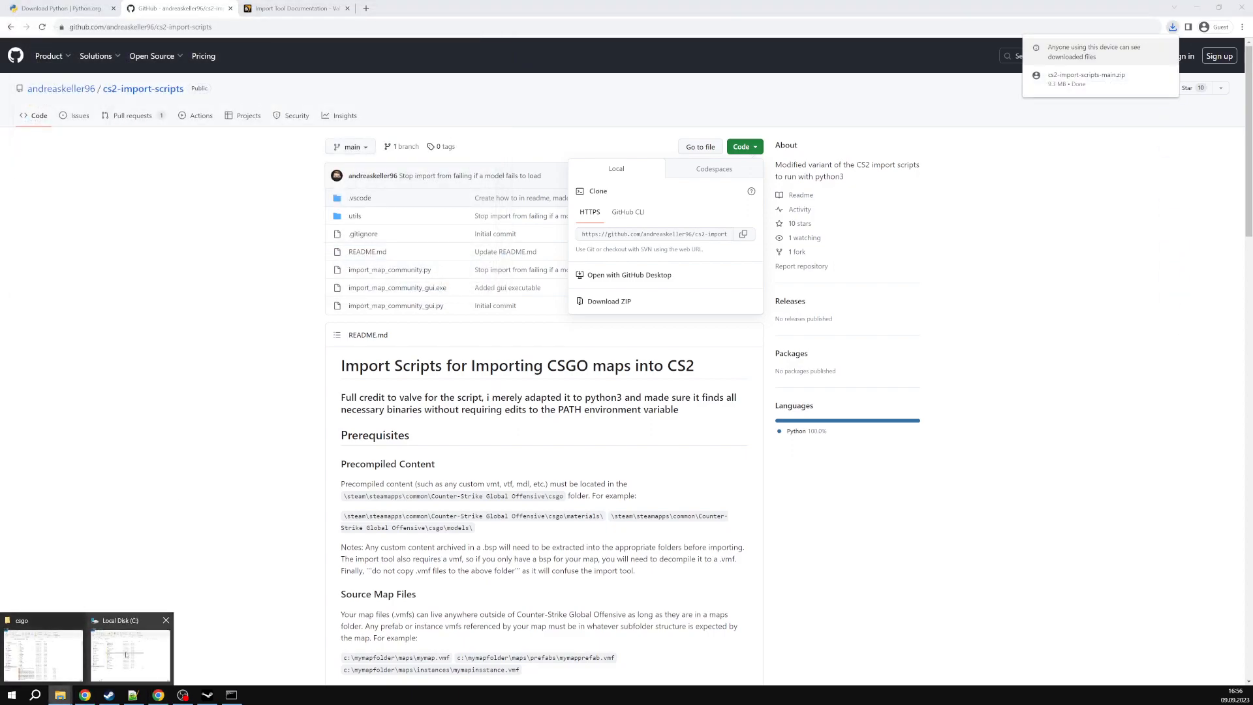
Open C:\cs2-import-scripts in File Explorer and enter cmd in the address bar.
{"action": "left_click", "coordinate": [128, 648]}
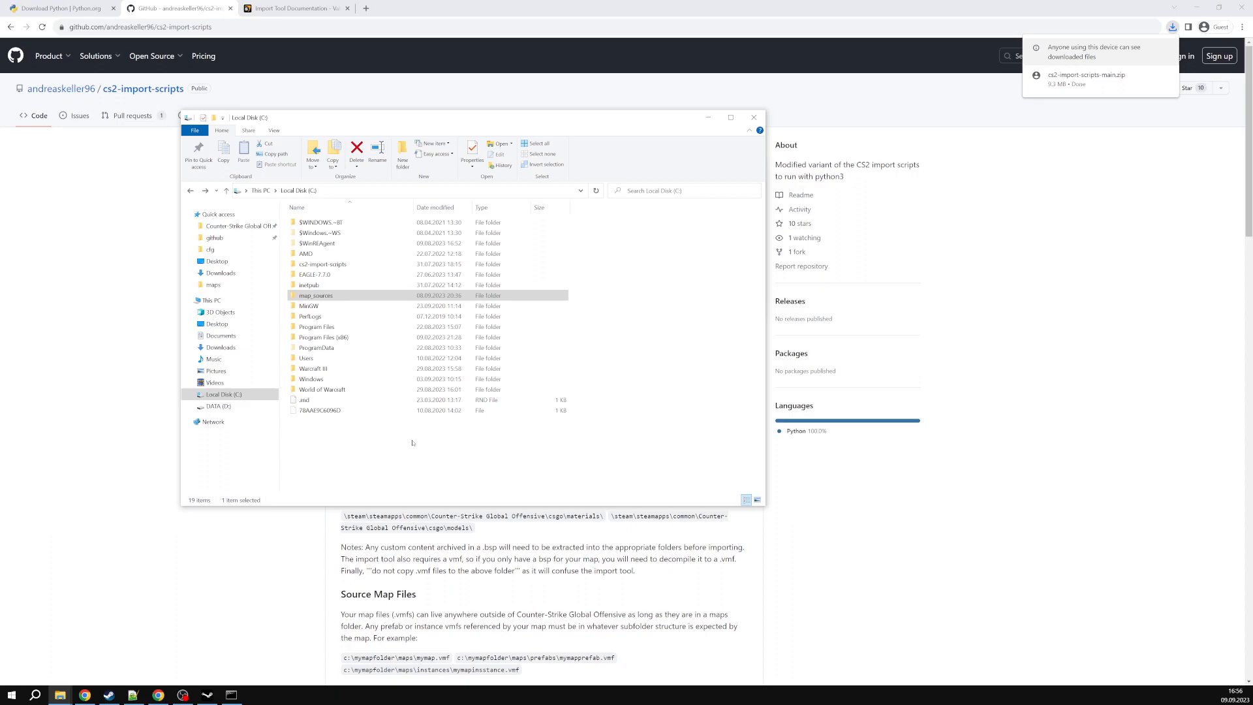
{"action": "mouse_move", "coordinate": [381, 434]}
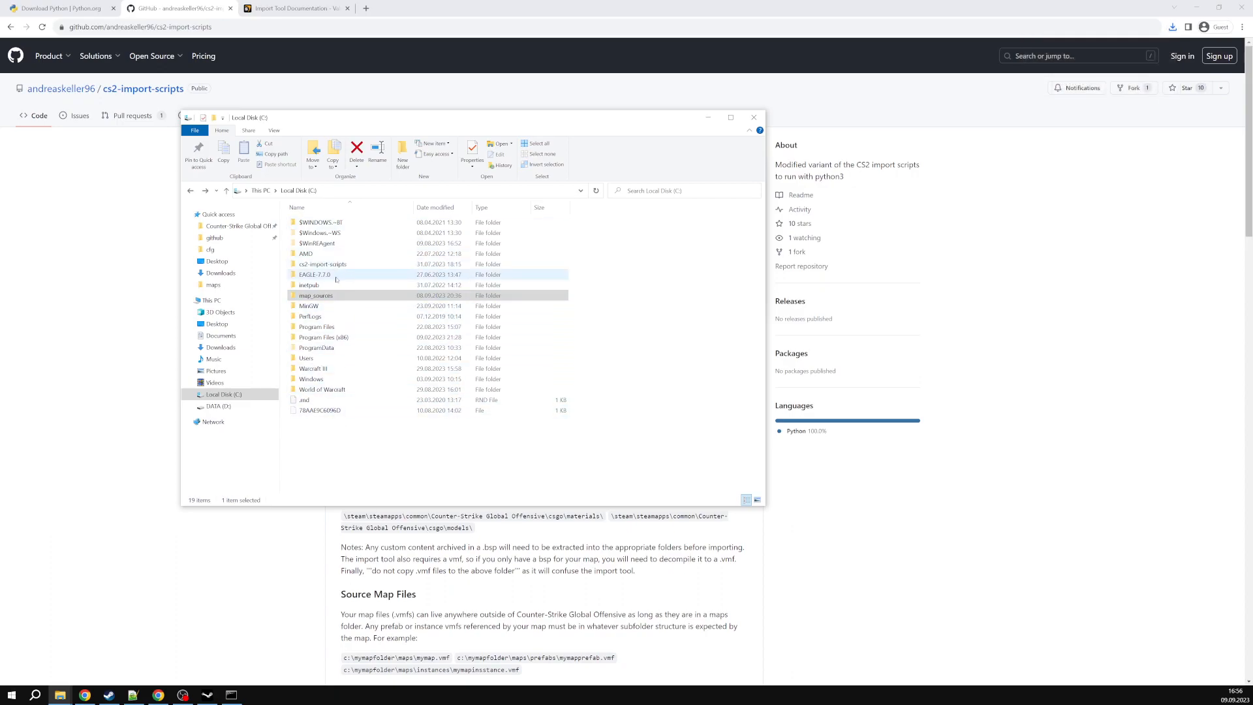
{"action": "double_click", "coordinate": [322, 264]}
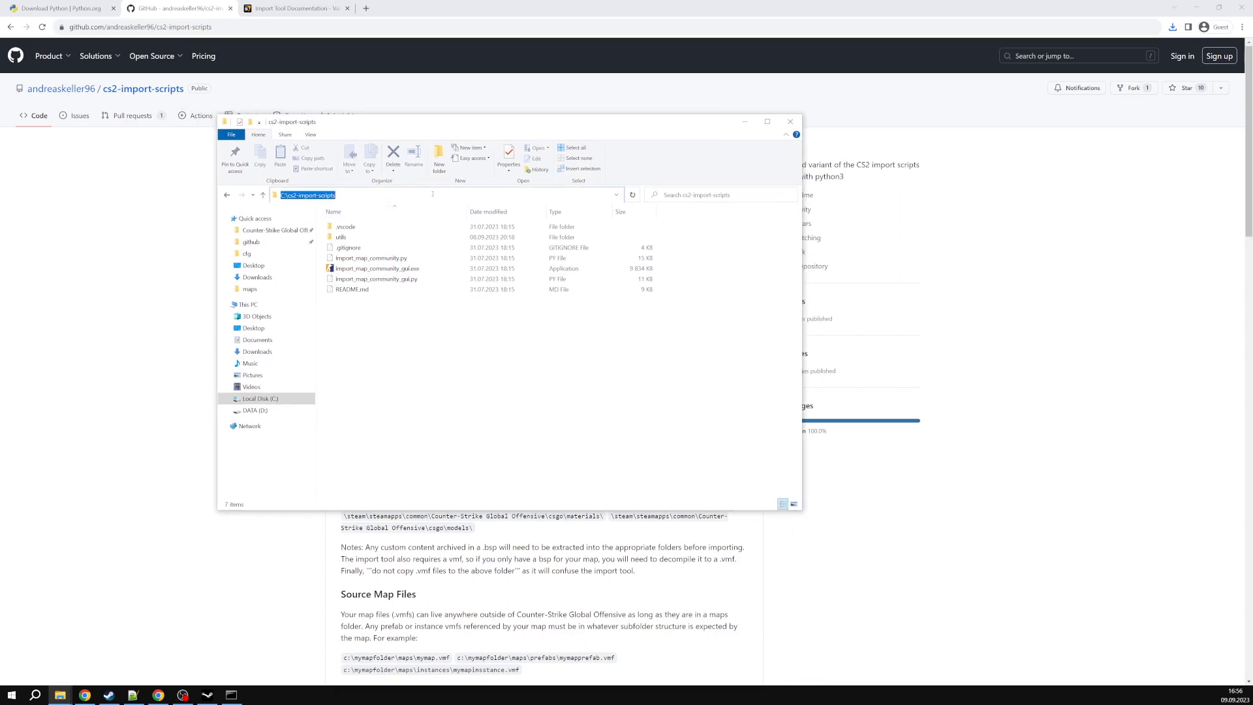
{"action": "type", "text": "cmd"}
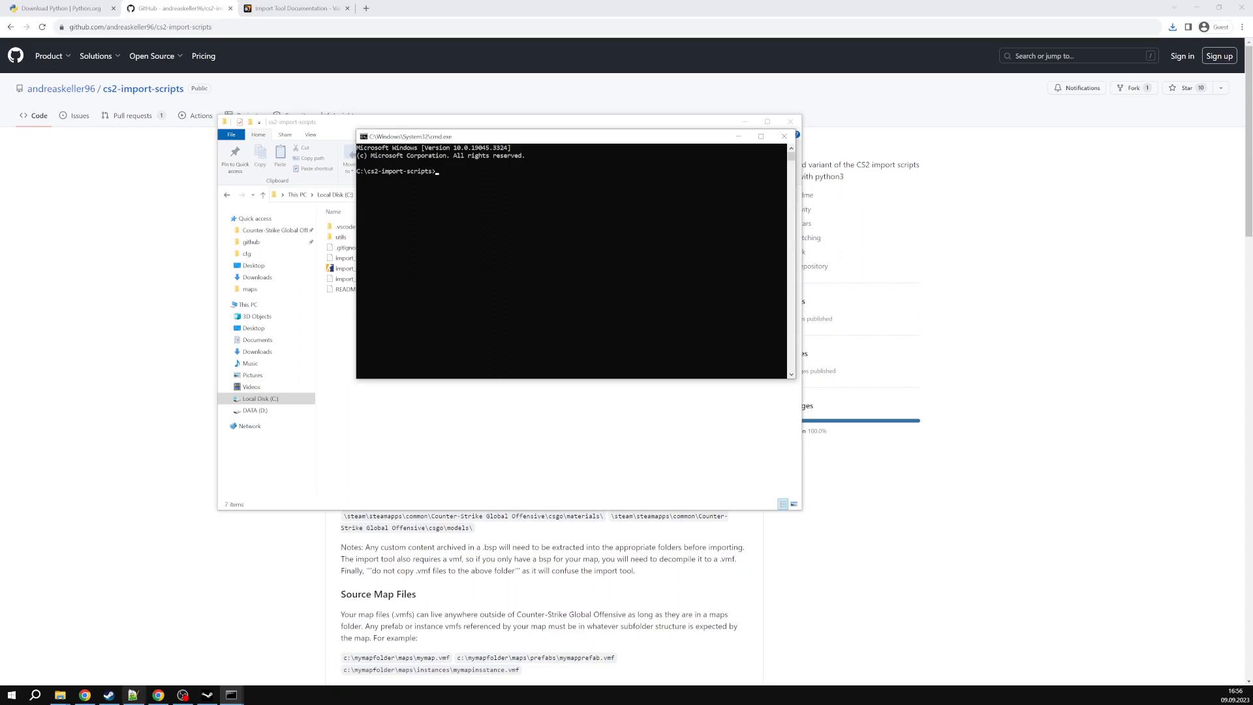
{"action": "left_click", "coordinate": [783, 135]}
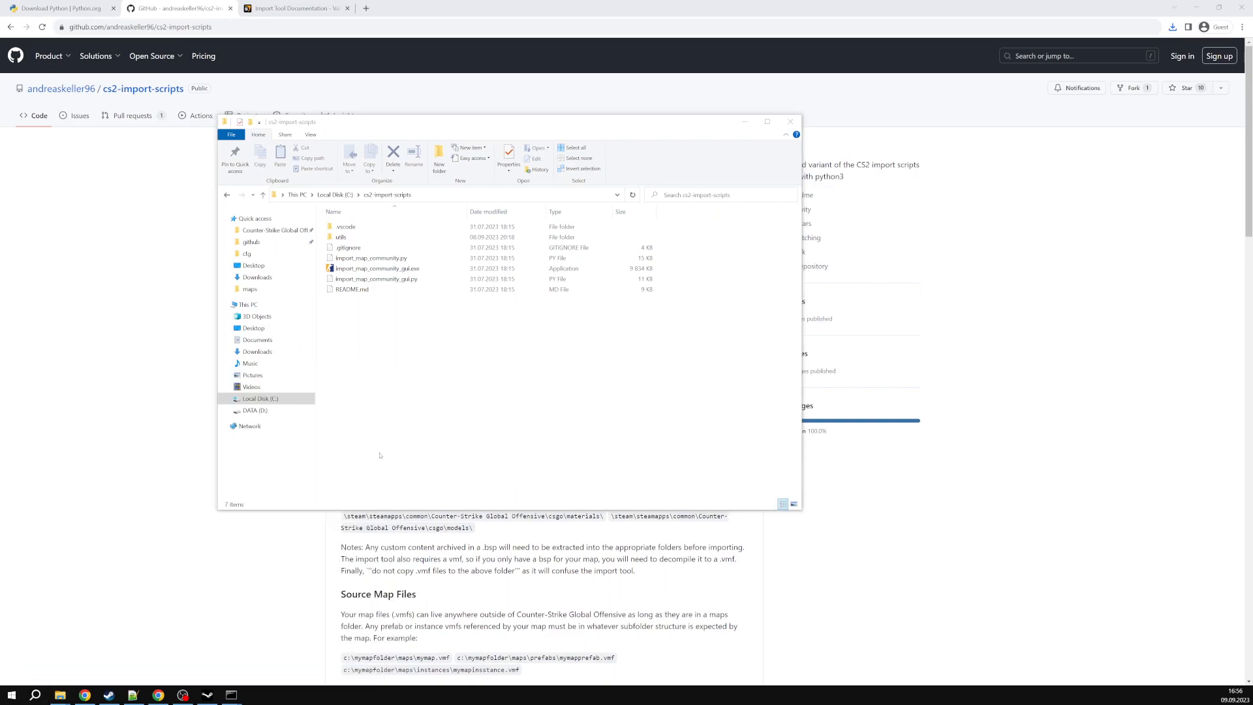
{"action": "mouse_move", "coordinate": [141, 394]}
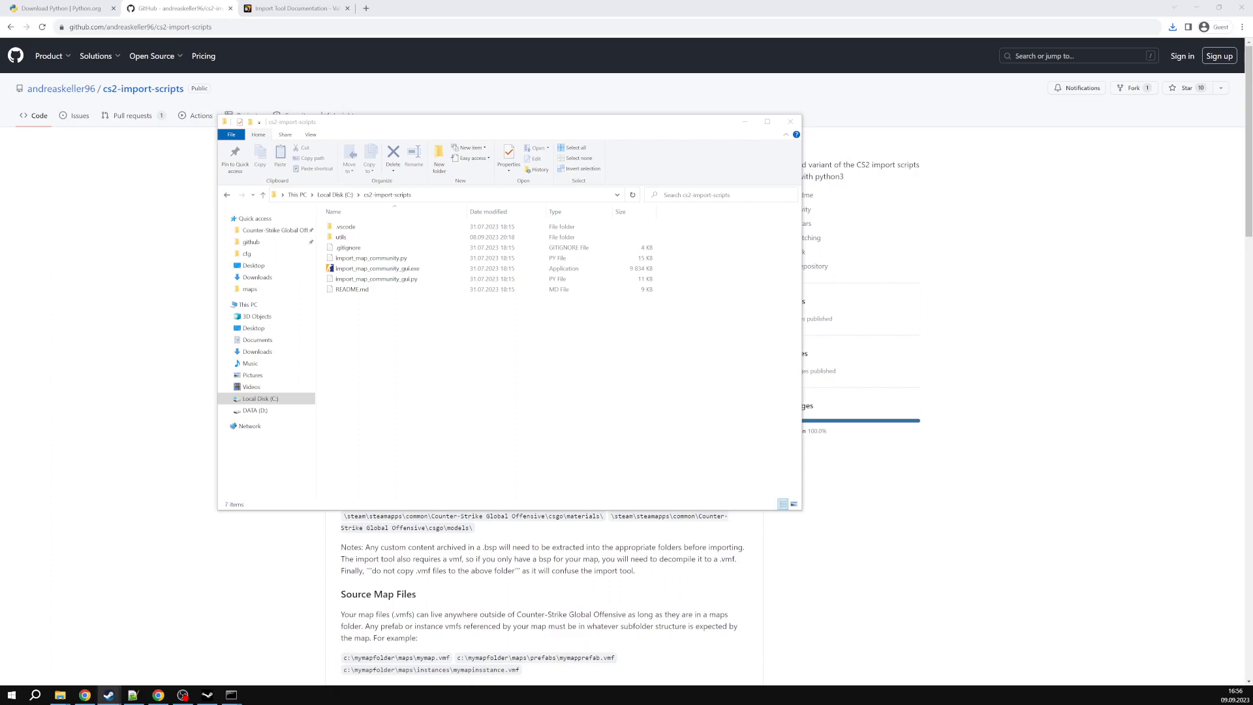
Create a new CS2 Workshop Tools addon named port_test.
{"action": "left_click", "coordinate": [370, 257]}
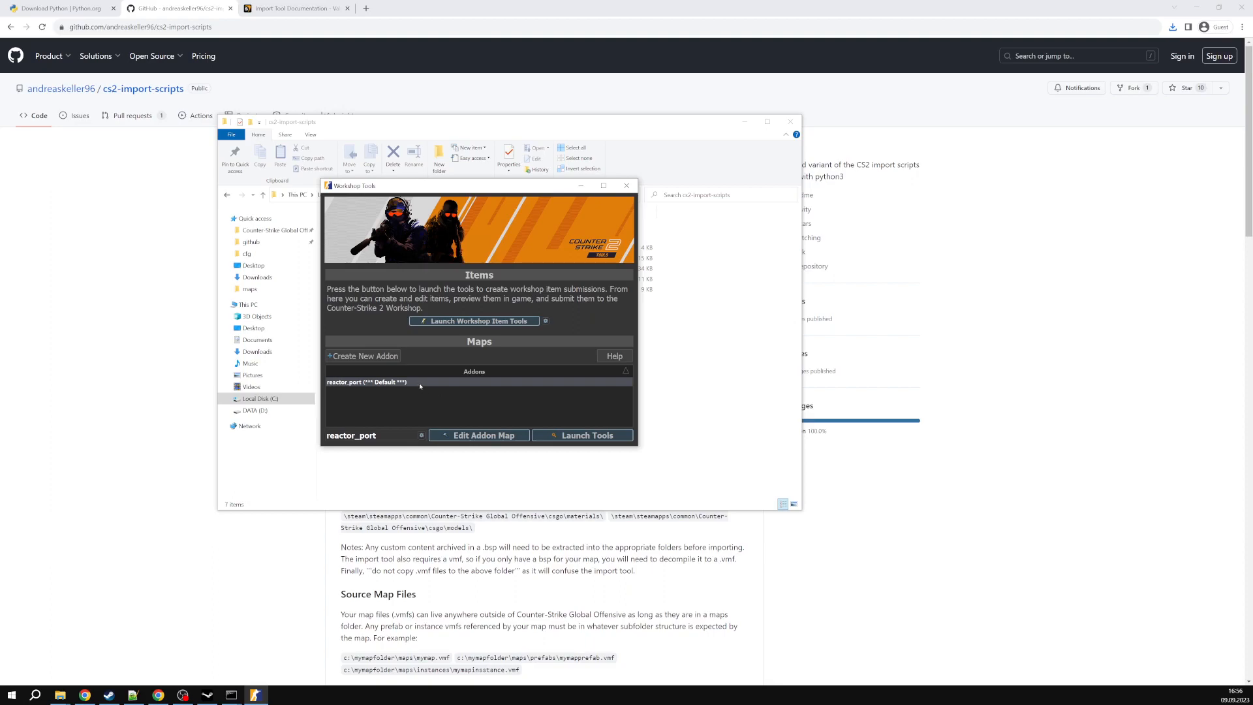
{"action": "left_click", "coordinate": [362, 355]}
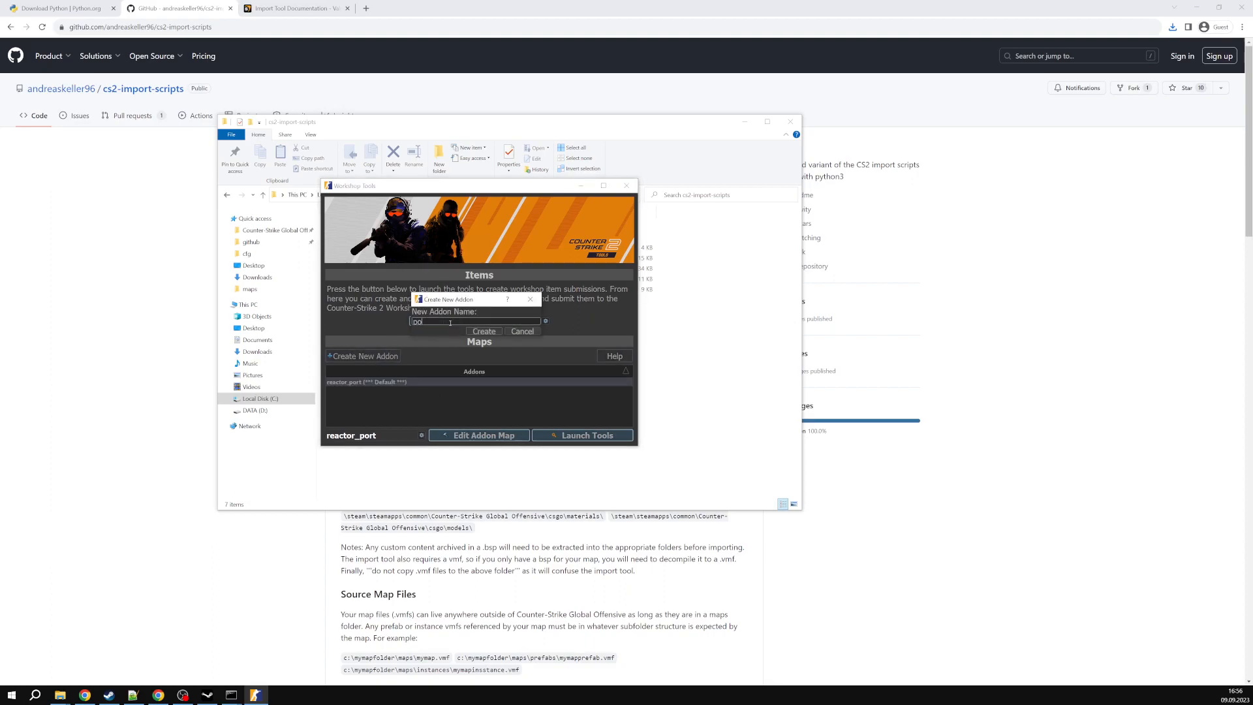
{"action": "type", "text": "port_test"}
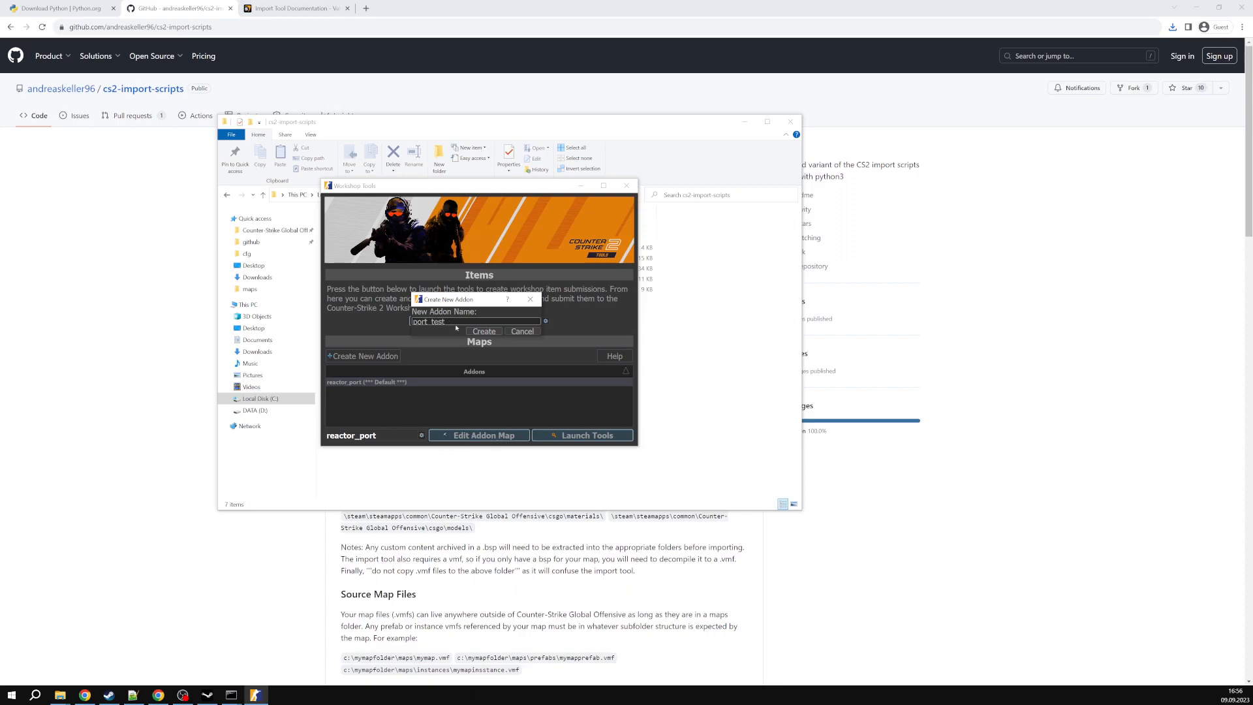
{"action": "left_click", "coordinate": [483, 330]}
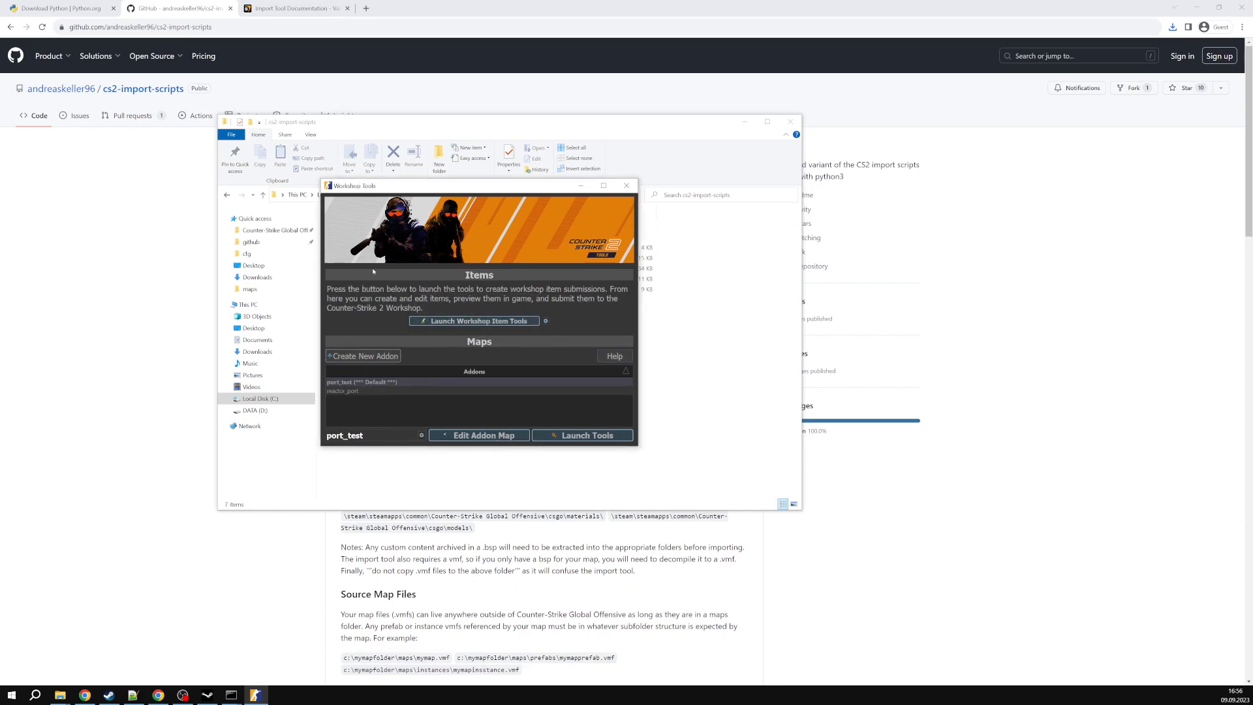
{"action": "mouse_move", "coordinate": [603, 184]}
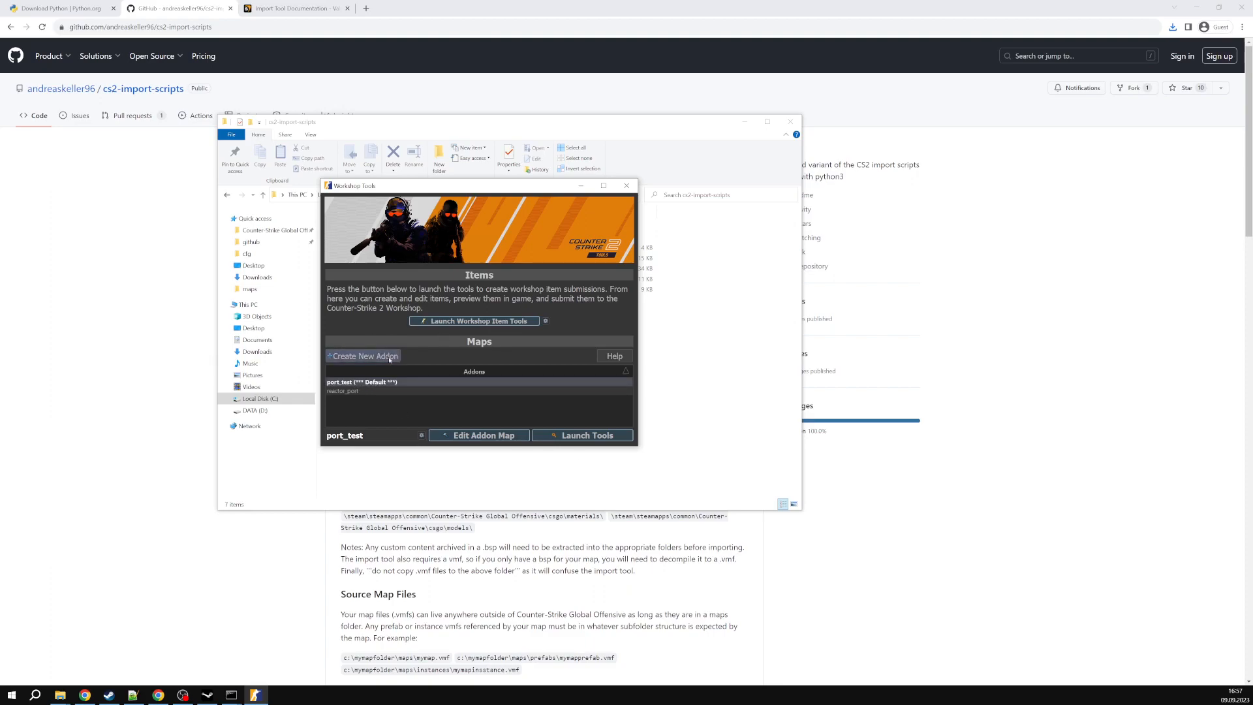
{"action": "mouse_move", "coordinate": [375, 195]}
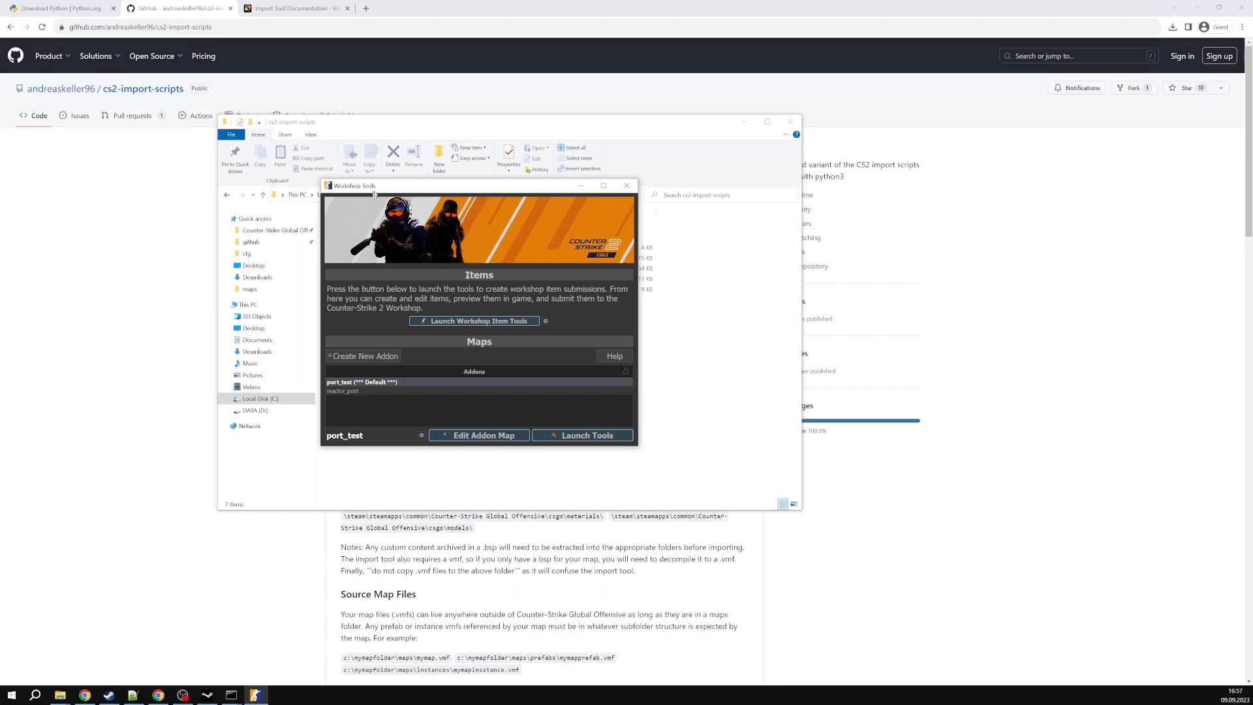
{"action": "left_click", "coordinate": [626, 185]}
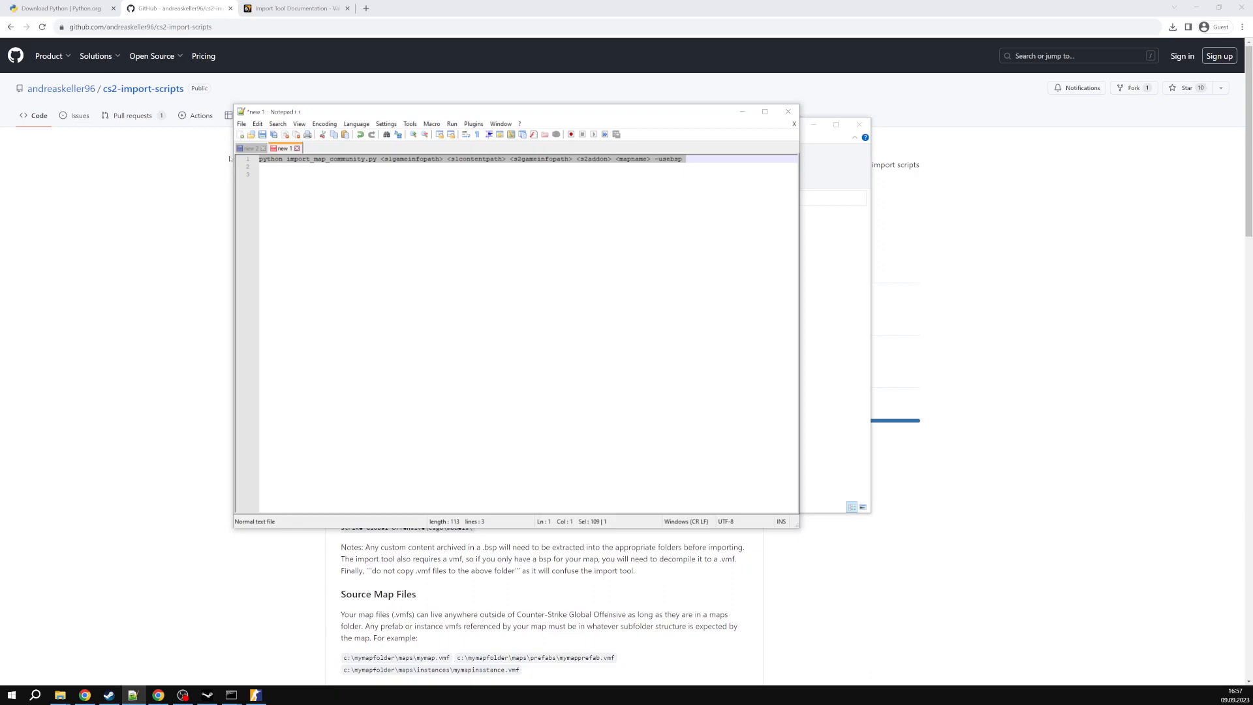
{"action": "mouse_move", "coordinate": [231, 694]}
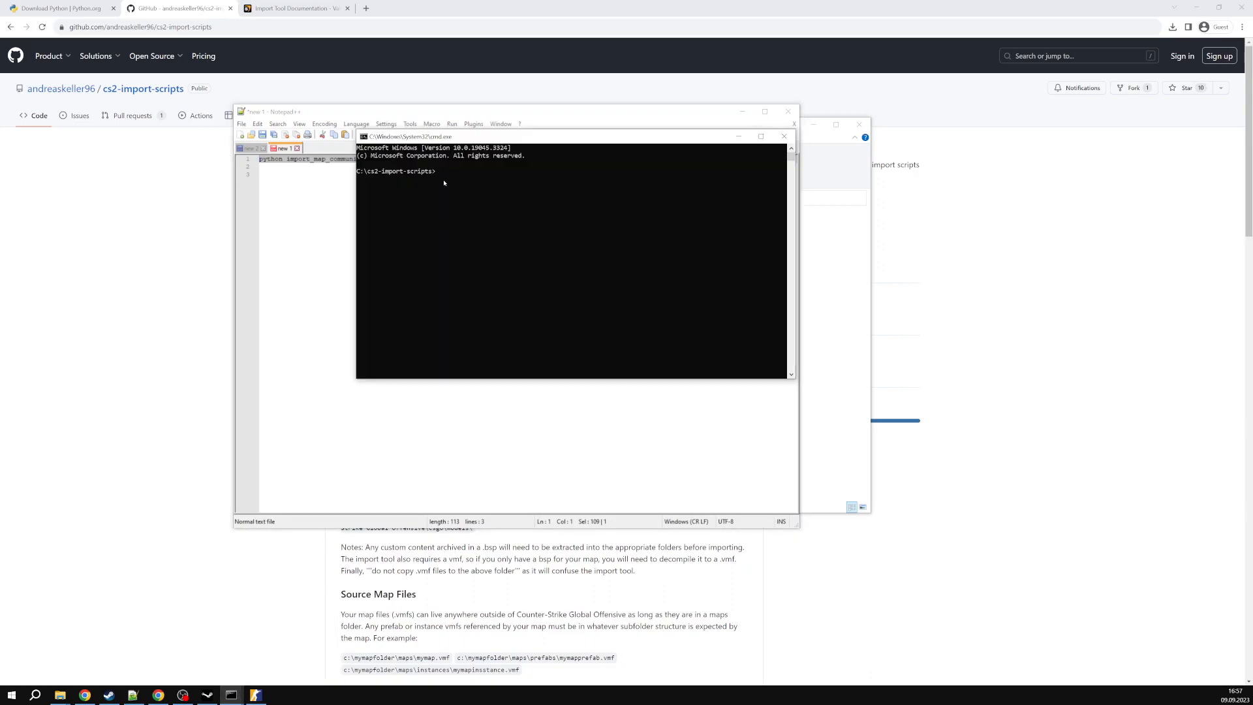
Paste the python import_map_community.py command with placeholder arguments into the cmd window.
{"action": "type", "text": "python import_map_community.py <s1gameinfopath> <s1contentpath> <s2gameinfopath> <s2addon> <mapname> -usebsp"}
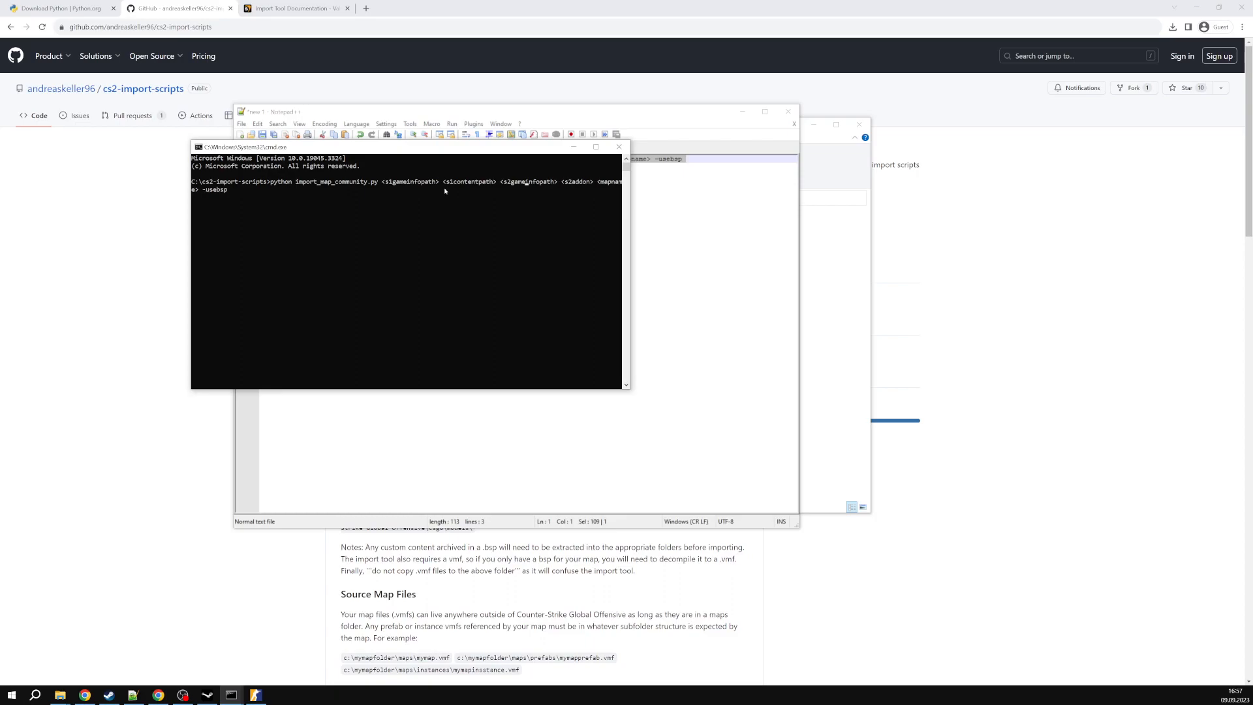
{"action": "mouse_move", "coordinate": [648, 231]}
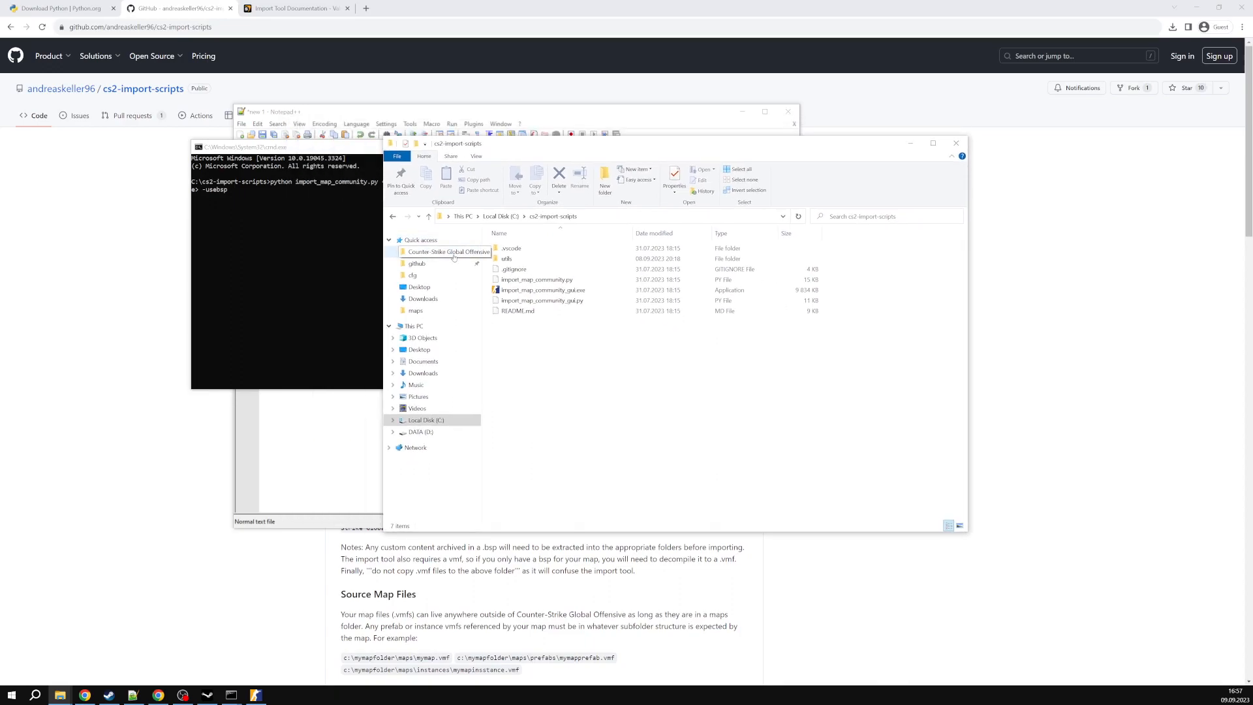
Open Counter-Strike Global Offensive\csgo to use its path as the first import argument.
{"action": "left_click", "coordinate": [449, 252]}
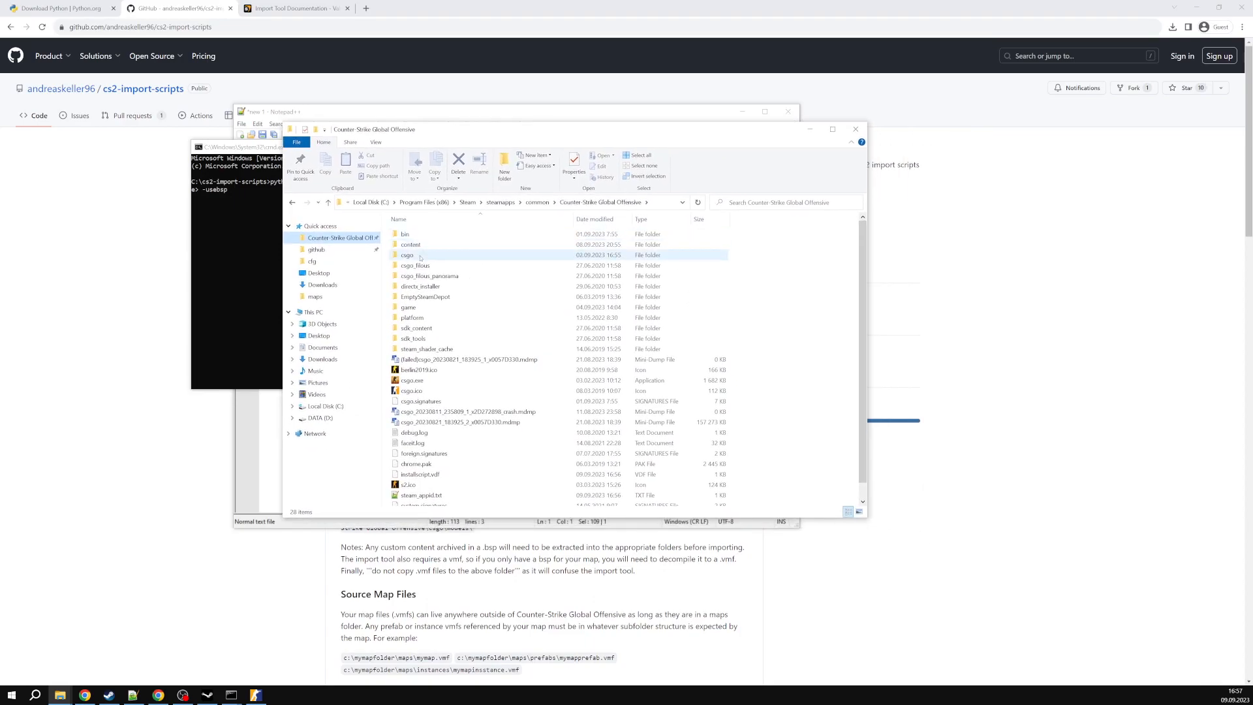
{"action": "double_click", "coordinate": [407, 254]}
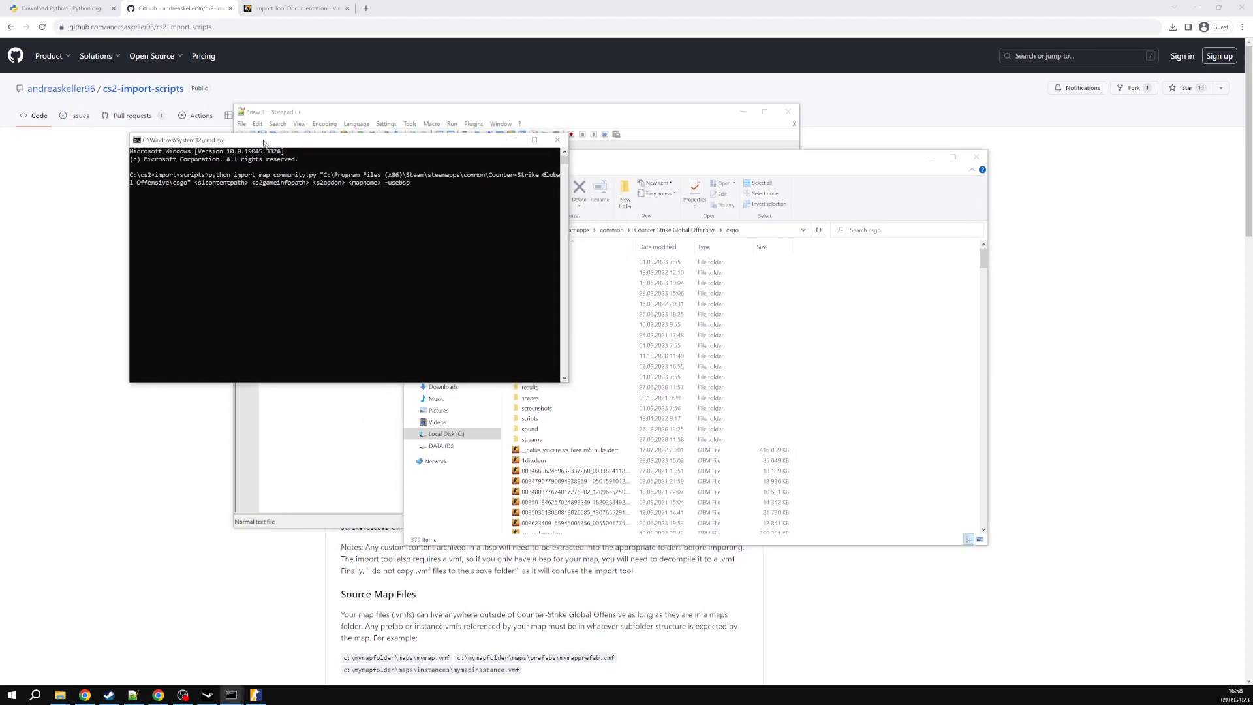
{"action": "mouse_move", "coordinate": [264, 187]}
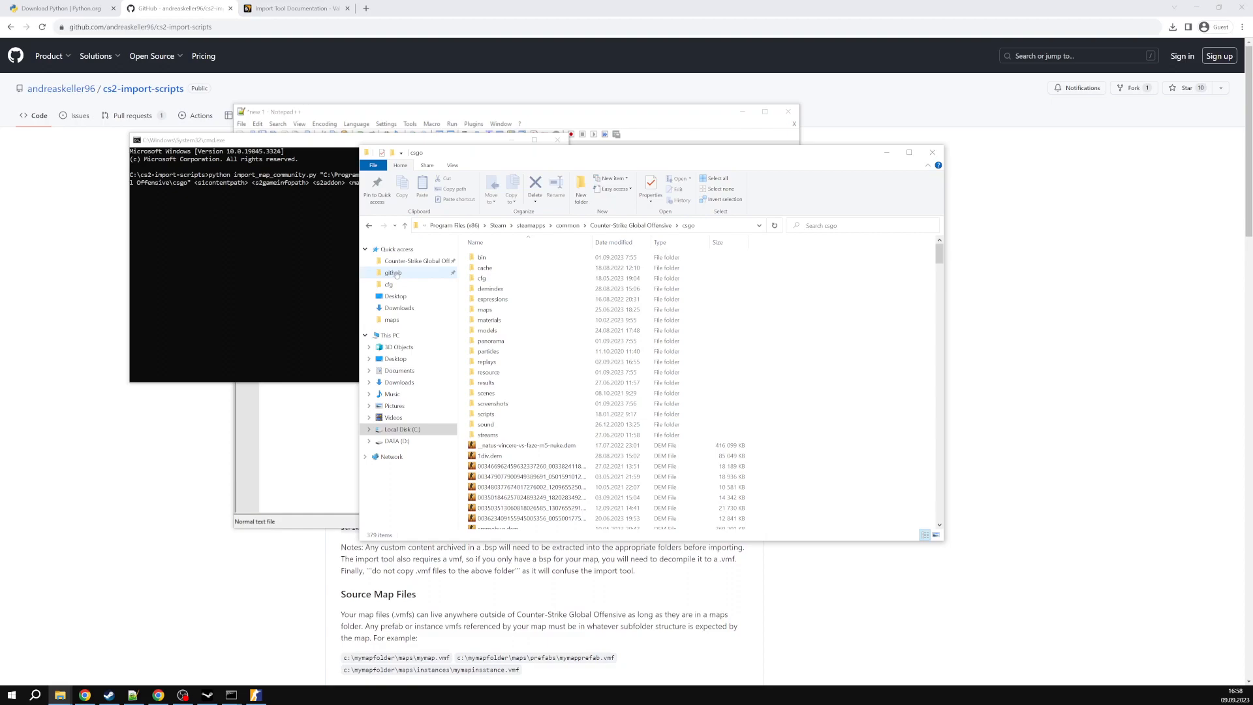
Create a new mapsources folder at the root of the C: drive.
{"action": "left_click", "coordinate": [405, 429]}
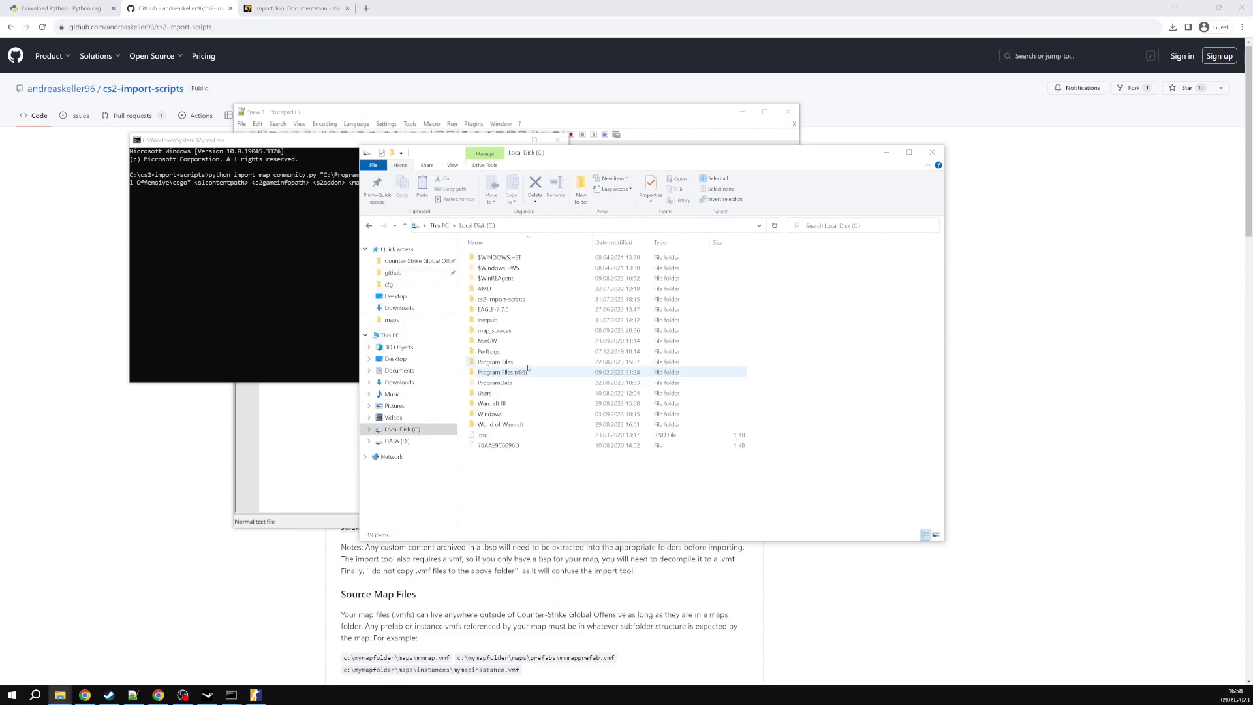
{"action": "mouse_move", "coordinate": [487, 340]}
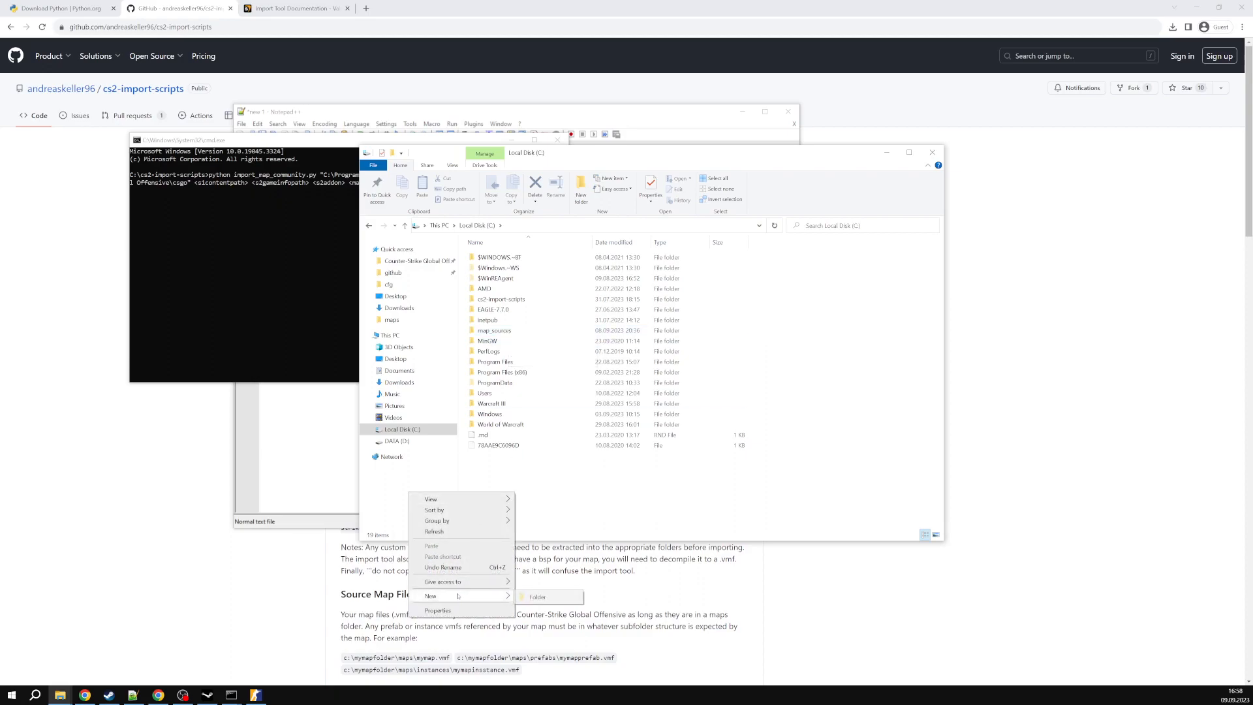
{"action": "left_click", "coordinate": [536, 597]}
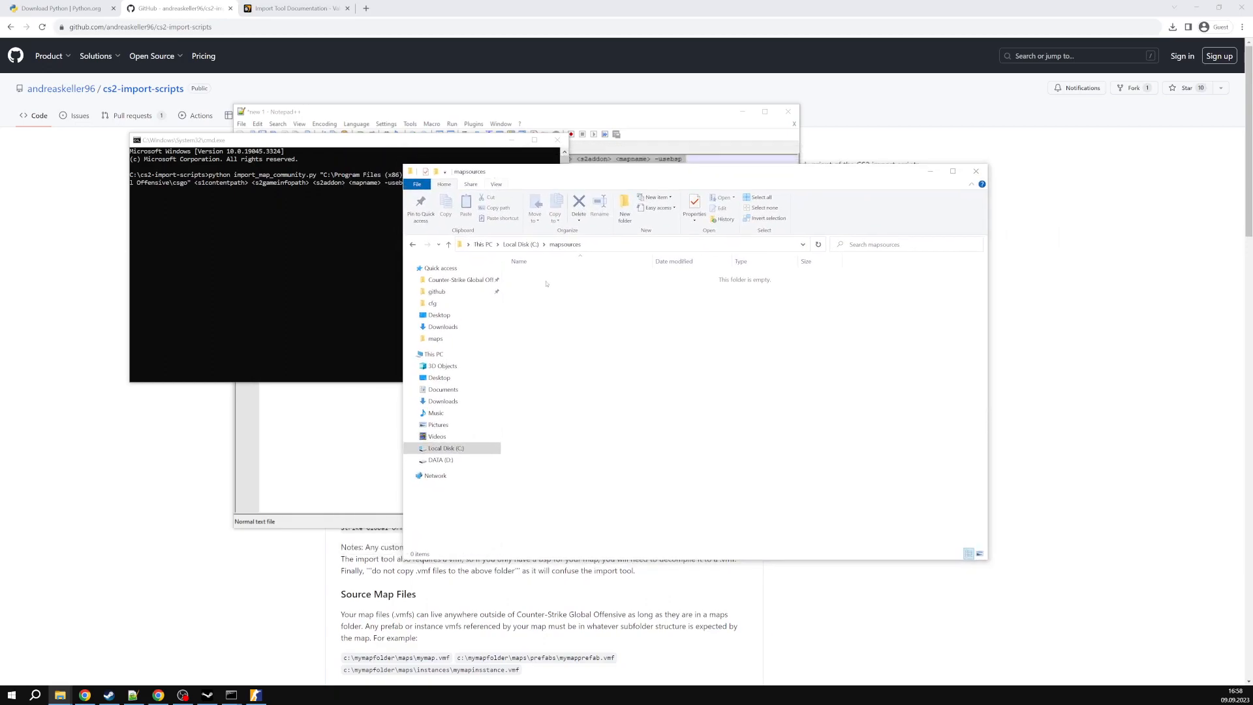
Add a maps subfolder in mapsources and copy de_reactor.vmf into it from csgo\maps.
{"action": "left_click", "coordinate": [625, 209]}
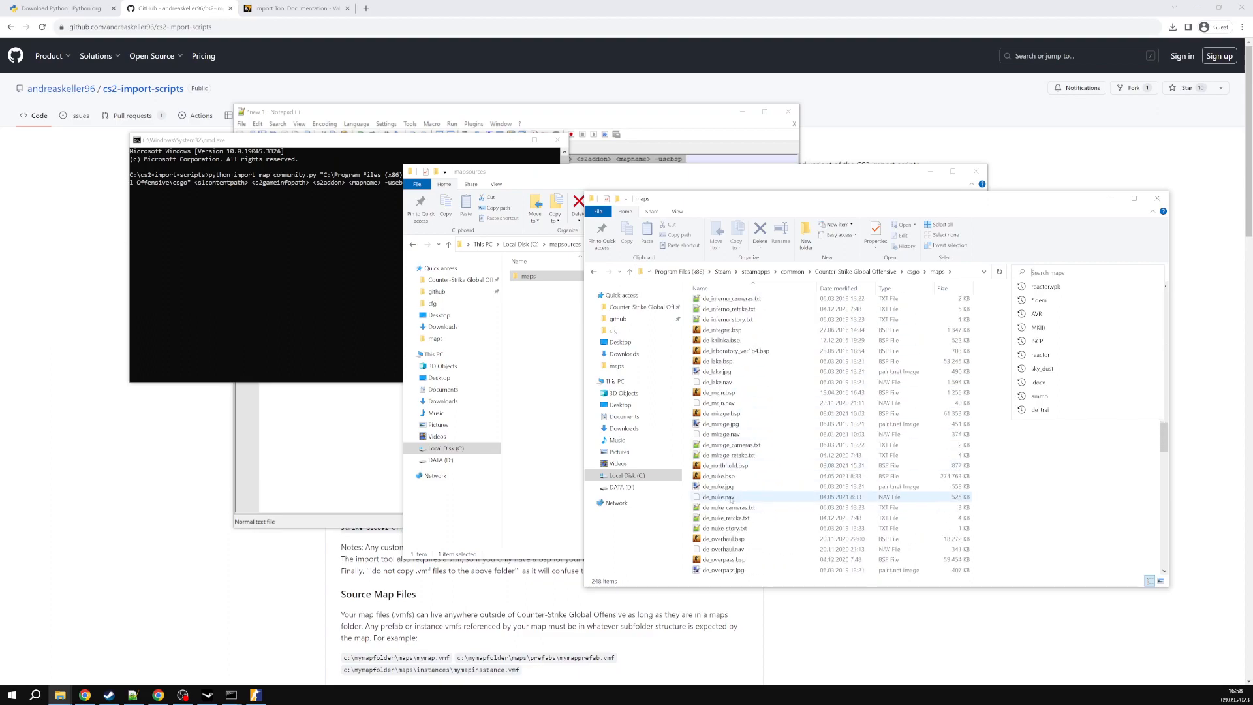
{"action": "scroll", "scroll_direction": "down", "scroll_amount": 3}
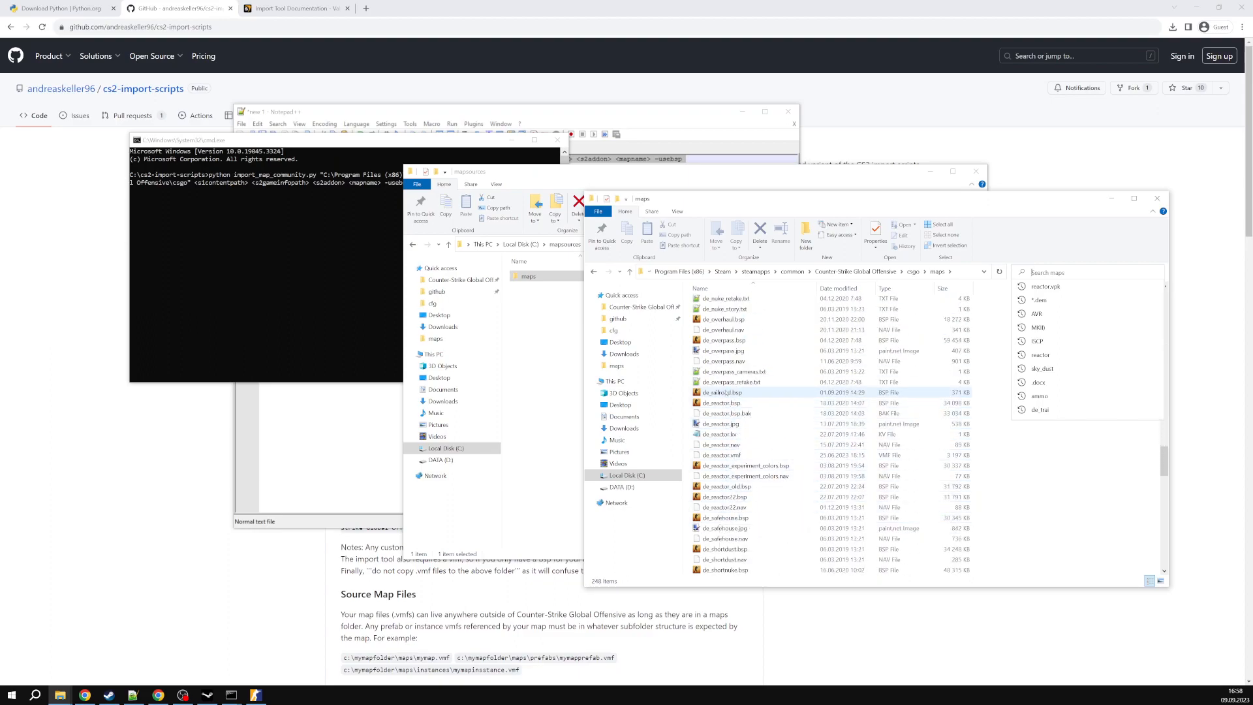
{"action": "right_click", "coordinate": [715, 454]}
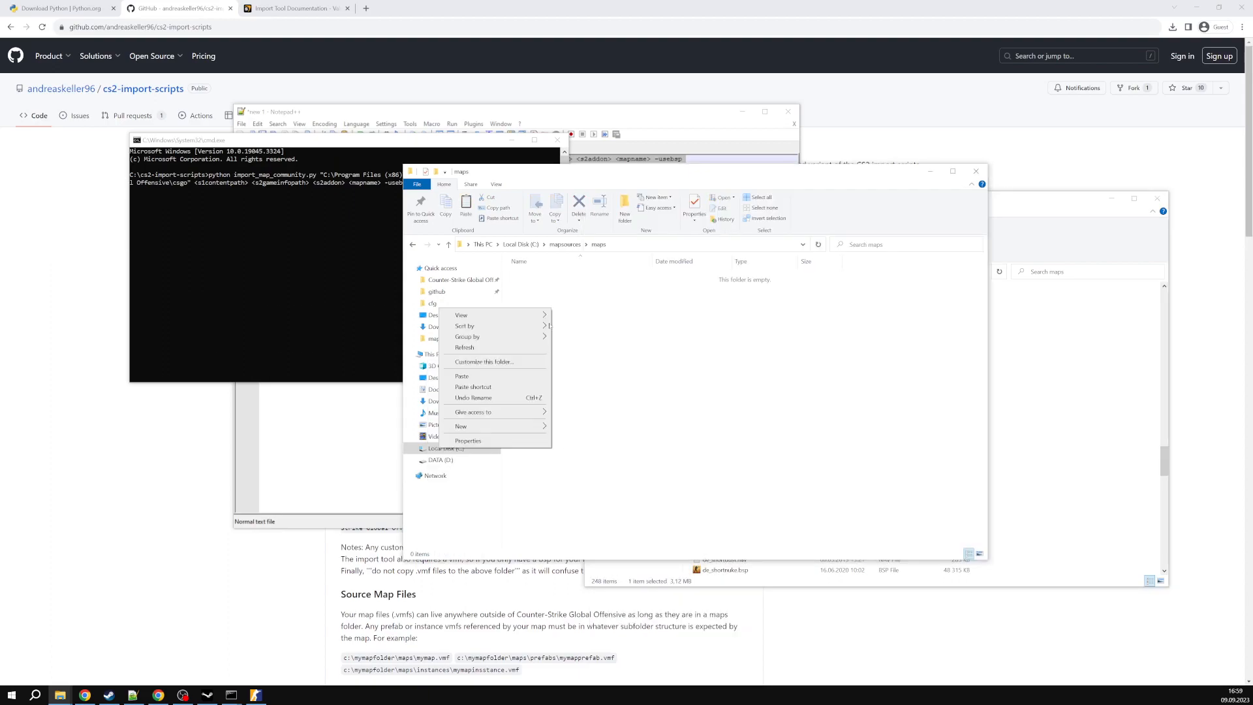
{"action": "left_click", "coordinate": [460, 376]}
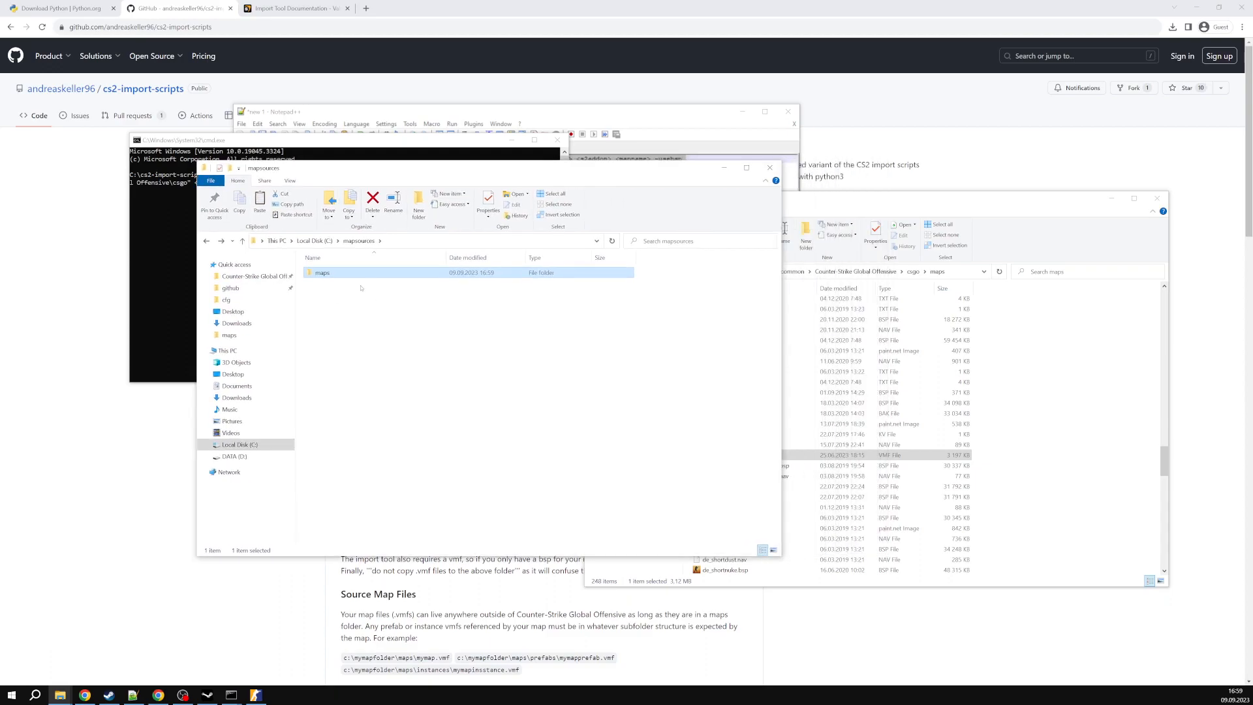
{"action": "mouse_move", "coordinate": [397, 316]}
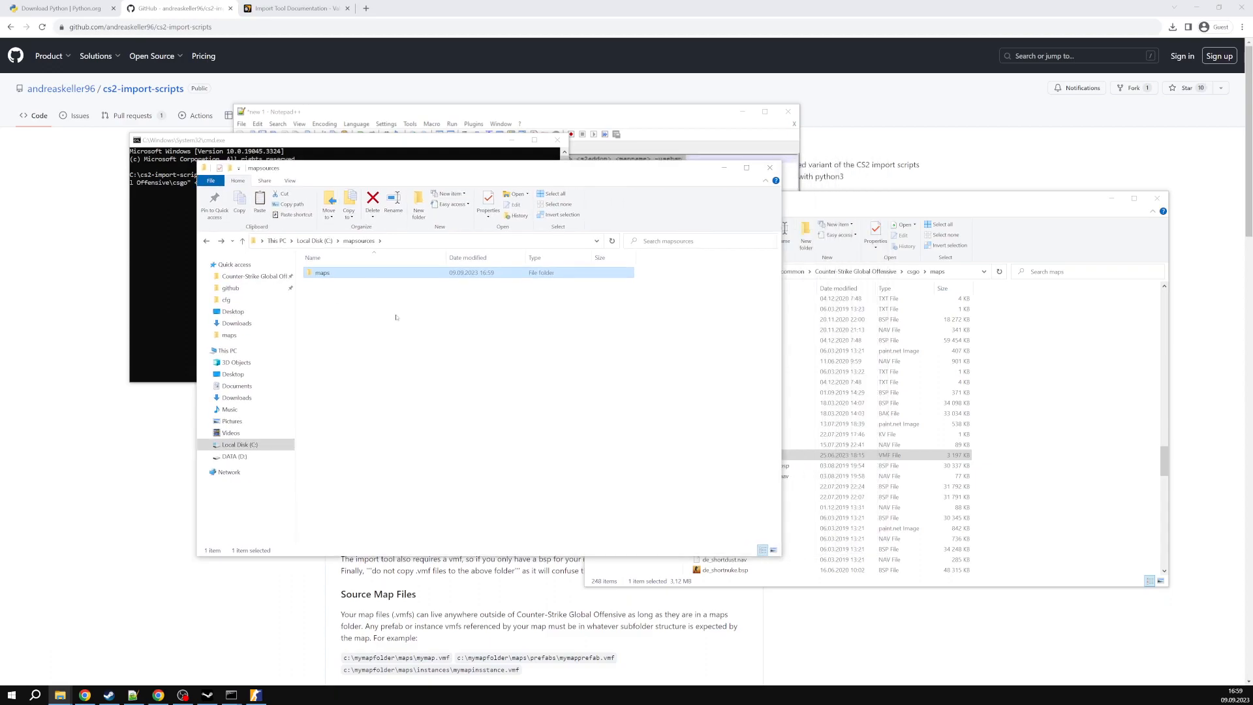
{"action": "mouse_move", "coordinate": [829, 209]}
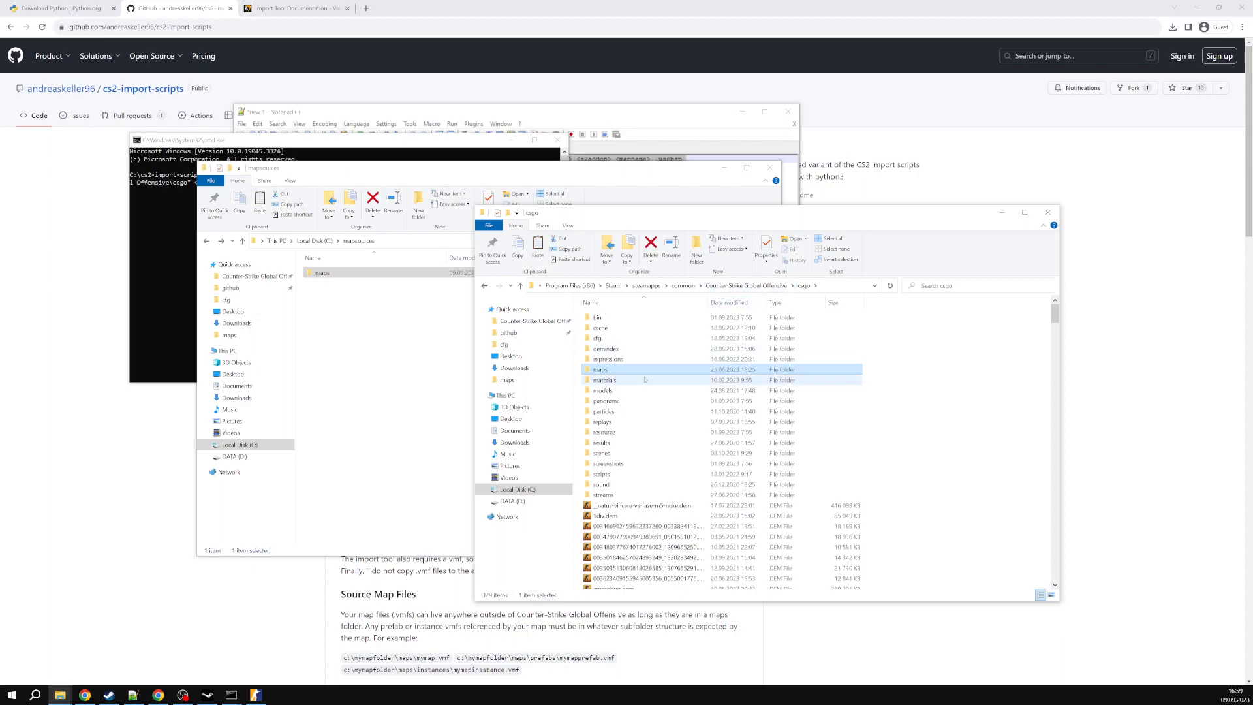
Select the materials and models folders in the csgo window.
{"action": "left_click", "coordinate": [604, 380]}
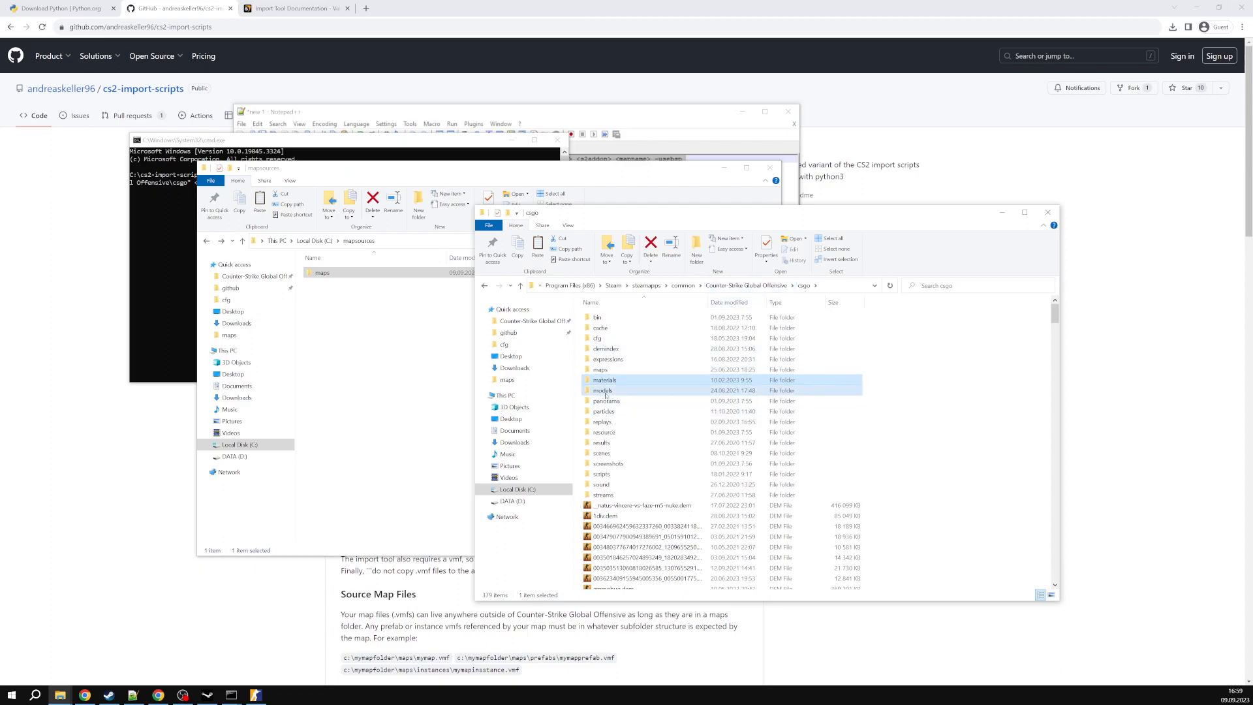
{"action": "left_click", "coordinate": [600, 390]}
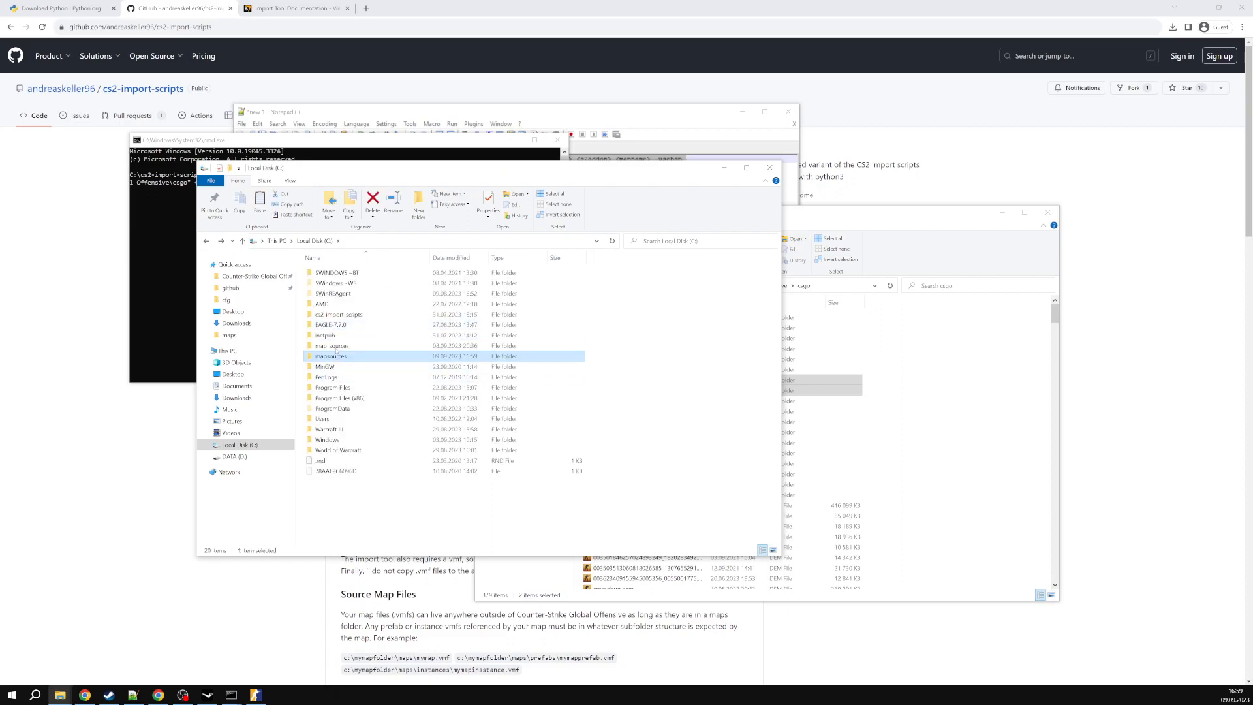
Copy the C:\map_sources folder path for the import command's second argument.
{"action": "double_click", "coordinate": [332, 355]}
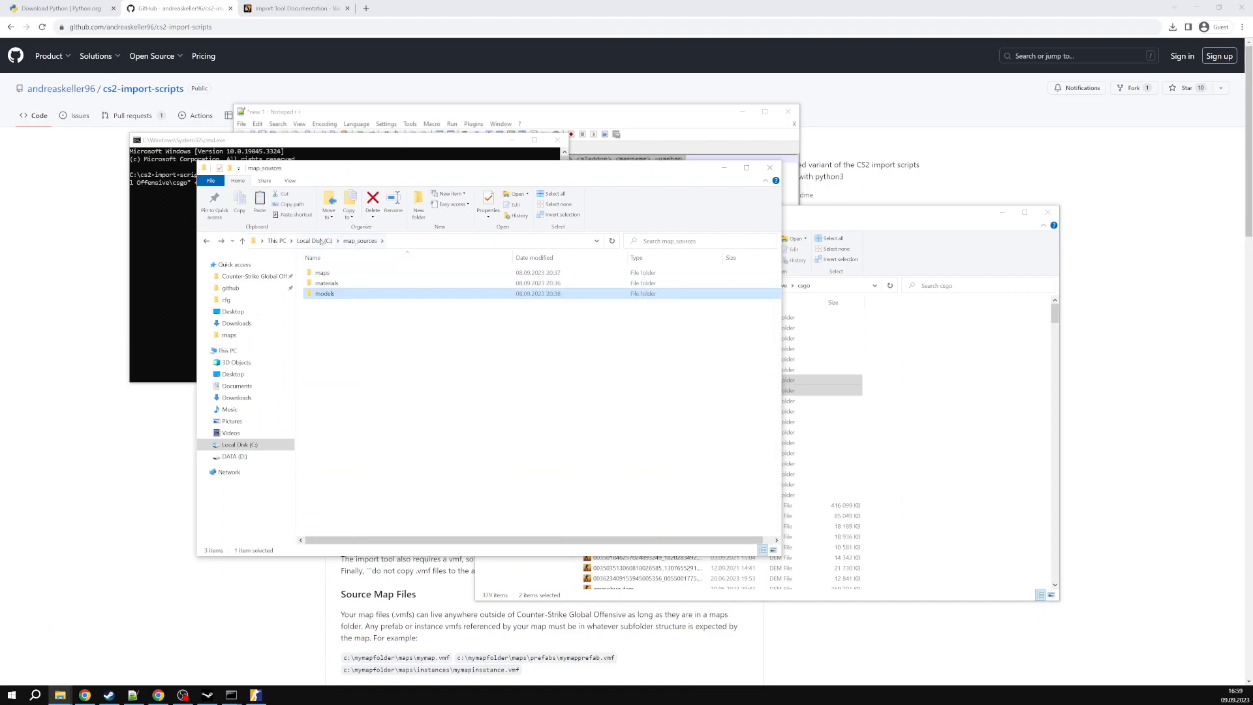
{"action": "right_click", "coordinate": [329, 355]}
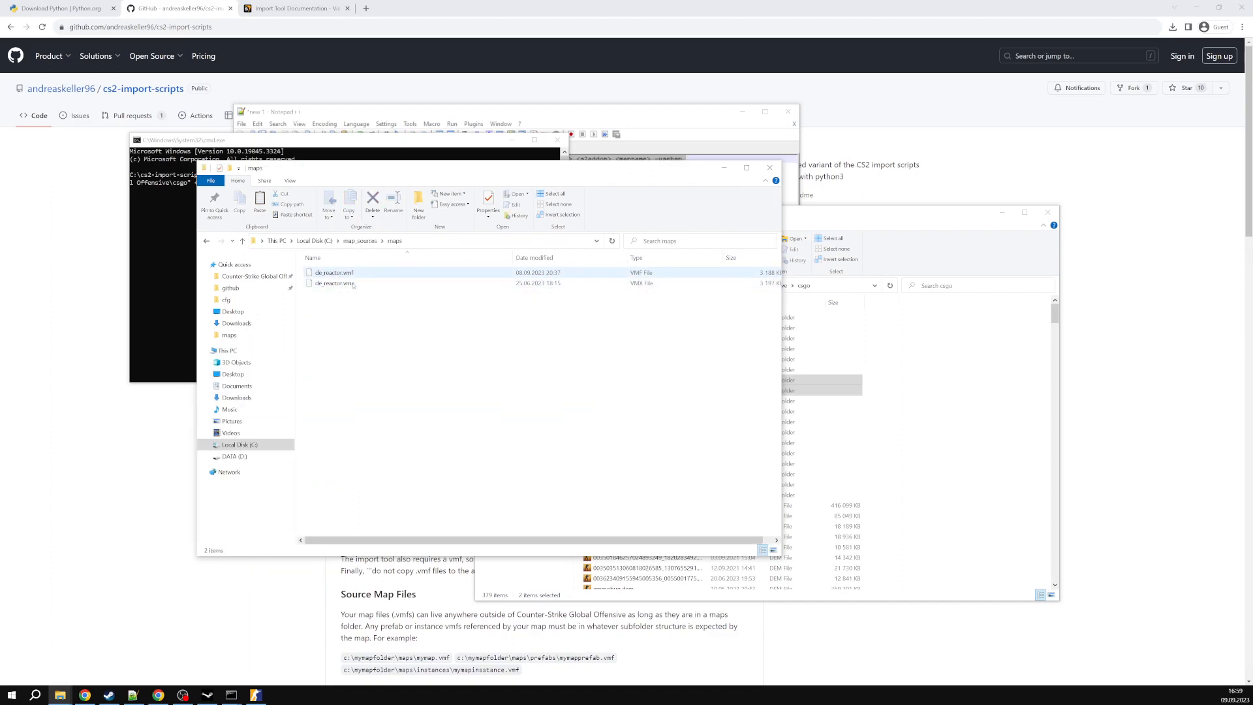
{"action": "left_click", "coordinate": [389, 331]}
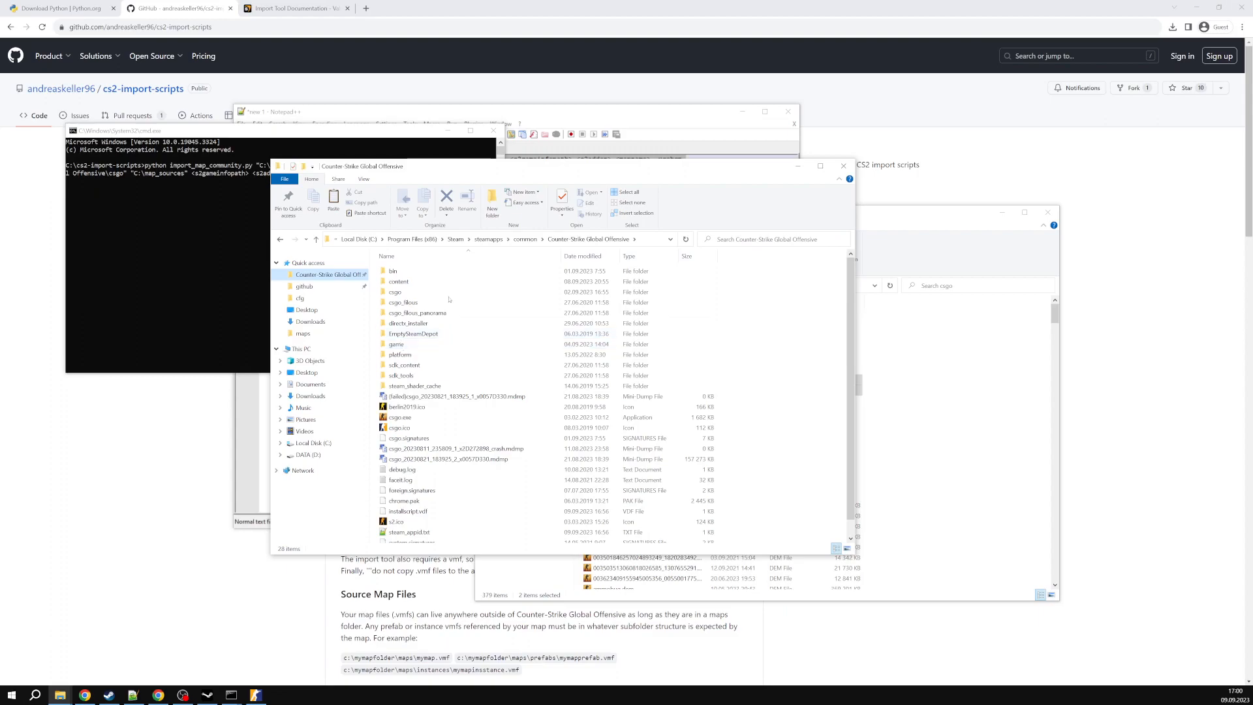
Enter the game's csgo content folder inside the Counter-Strike install.
{"action": "left_click", "coordinate": [397, 344]}
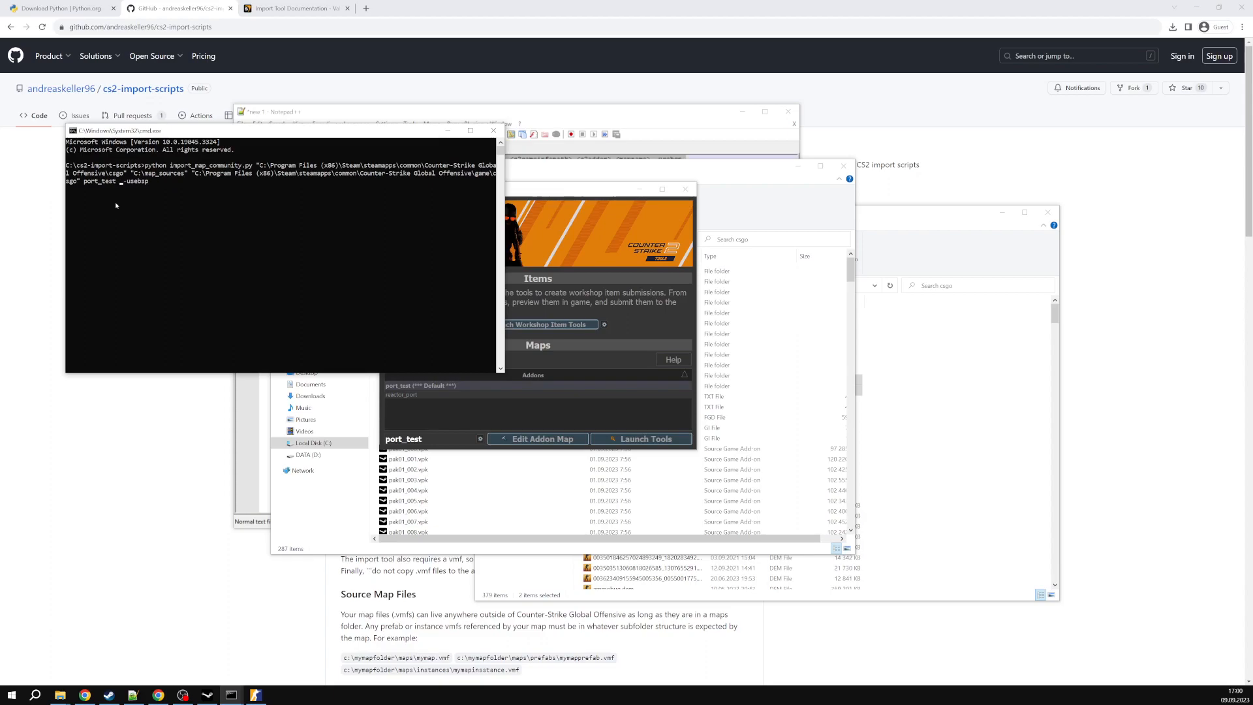
Complete the import command with the de_reactor map name and run it, reaching the overwrite warning.
{"action": "type", "text": "de_reactor"}
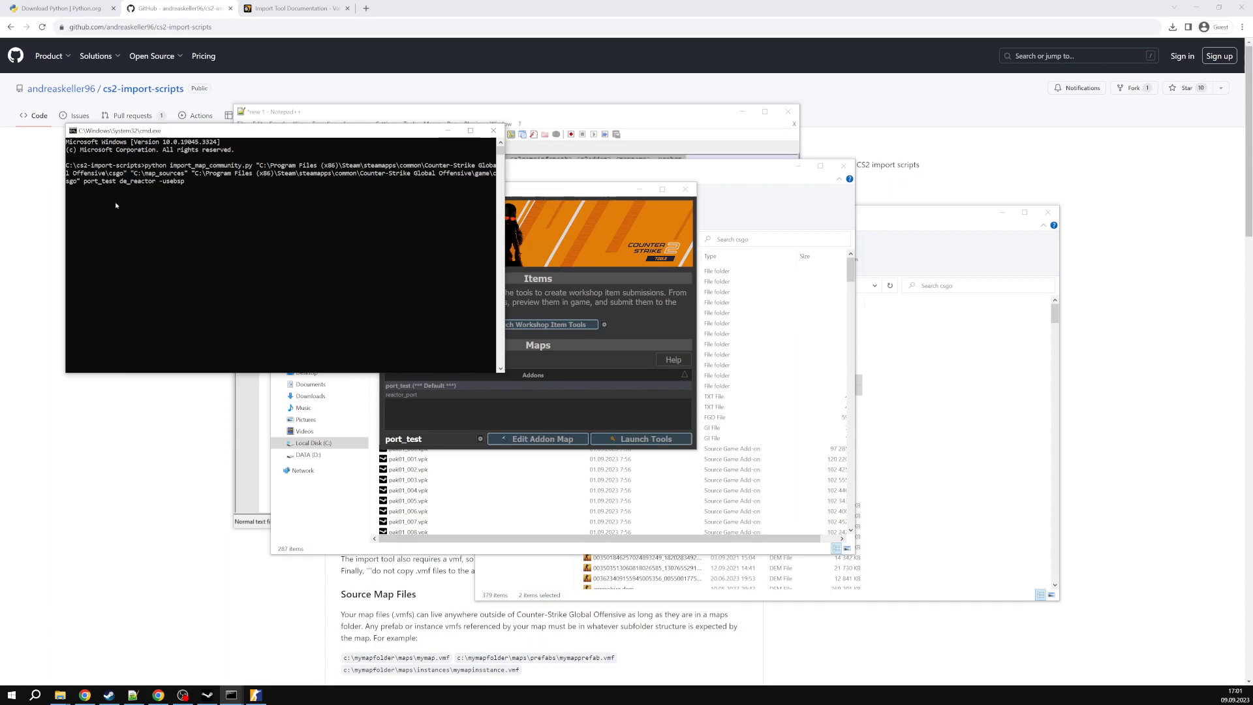
{"action": "mouse_move", "coordinate": [403, 226]}
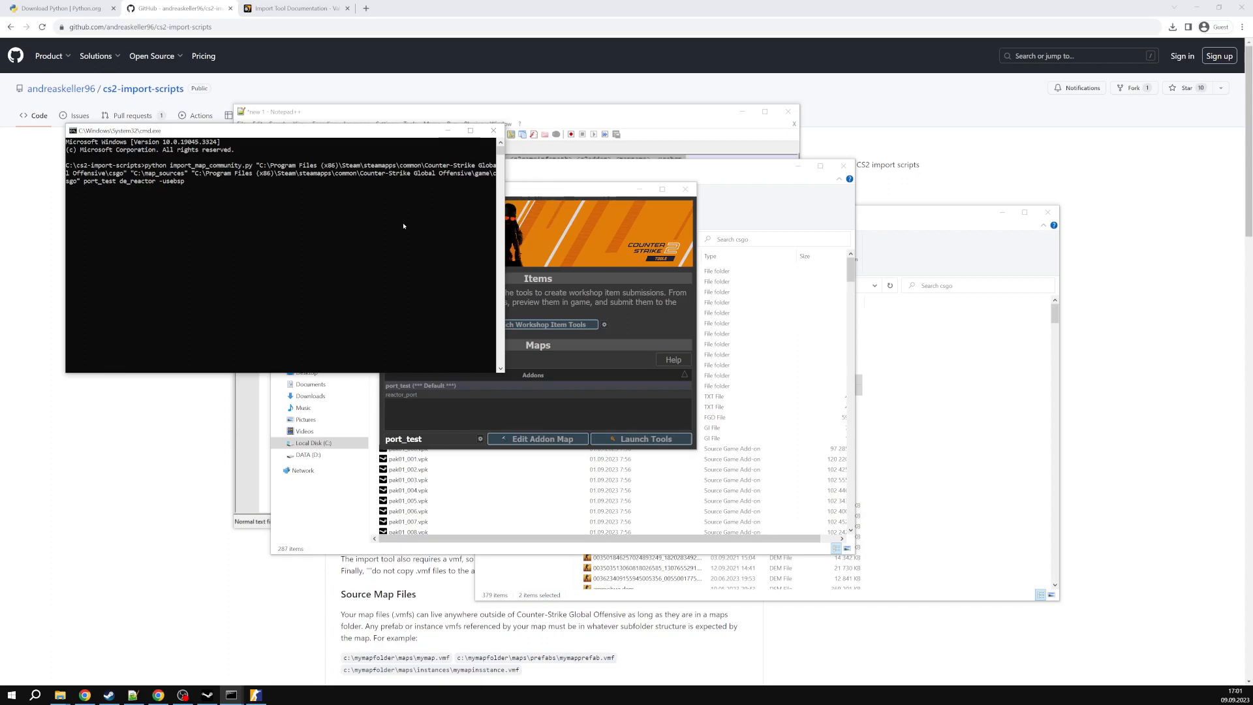
{"action": "left_click_drag", "start_coordinate": [280, 131], "coordinate": [320, 124]}
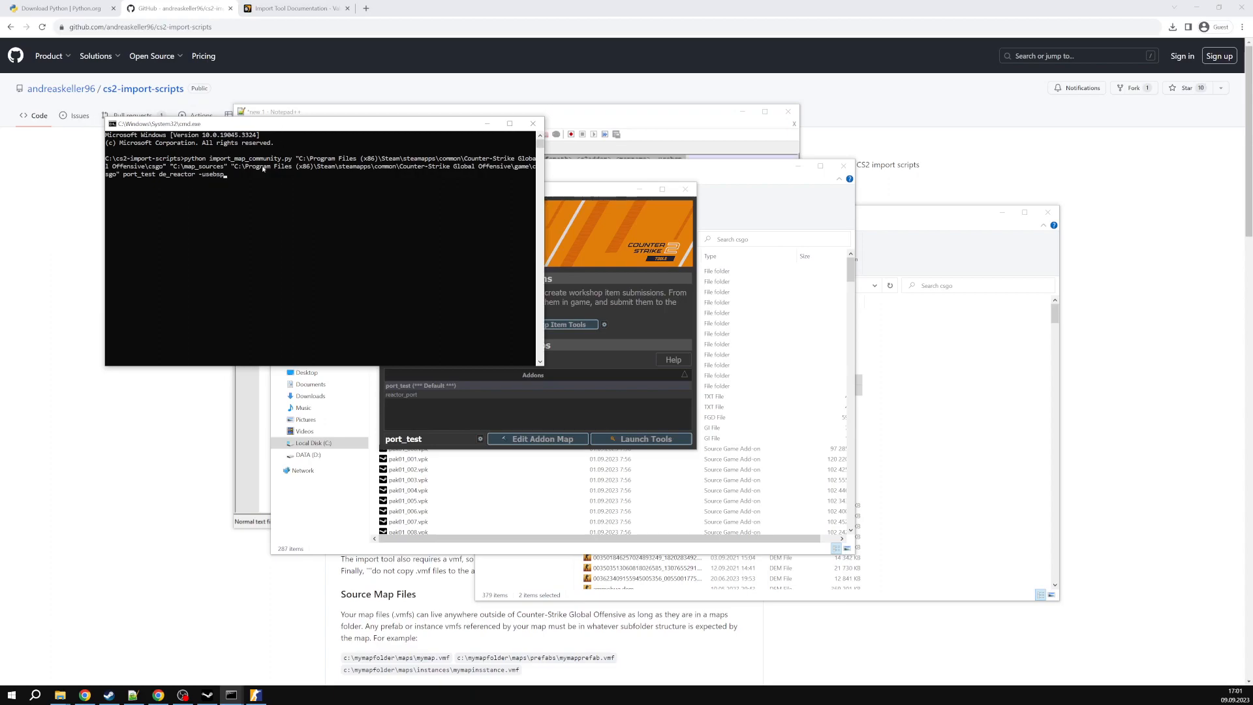
{"action": "key", "text": "Return"}
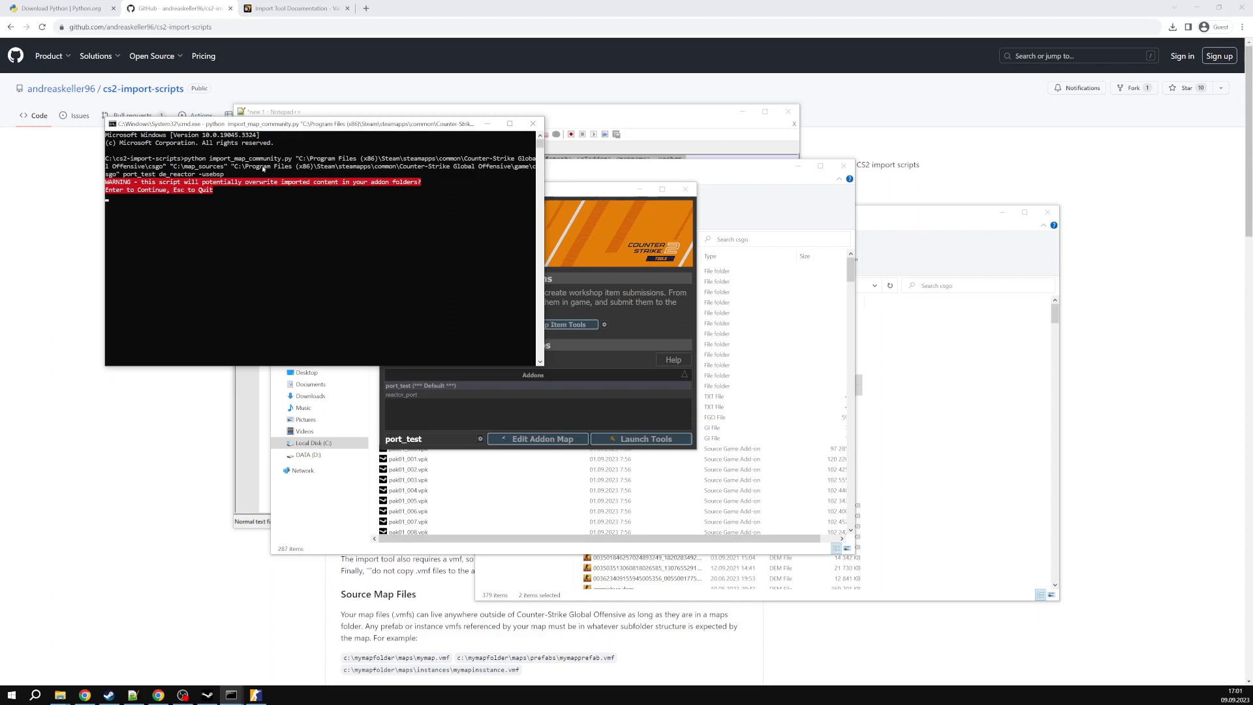
Confirm the overwrite warning and review the FAILED summary: 1 imported, 1 failed.
{"action": "key", "text": "Return"}
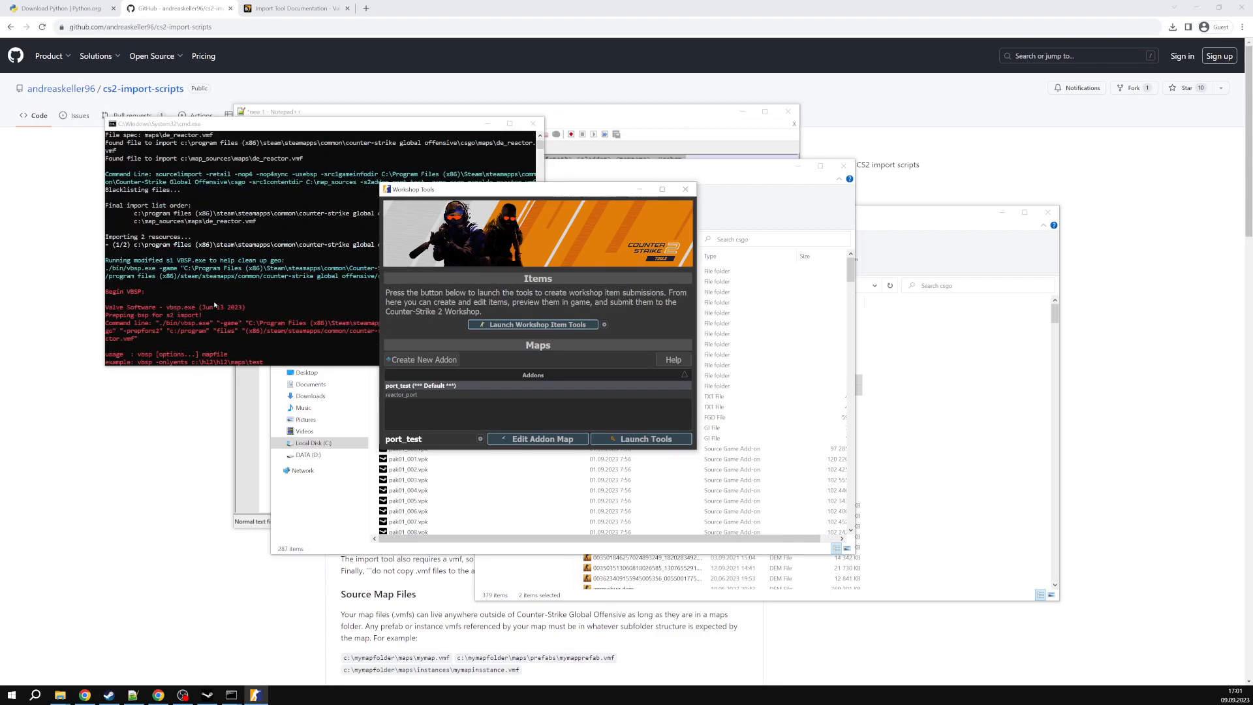
{"action": "scroll", "scroll_direction": "down", "scroll_amount": 3}
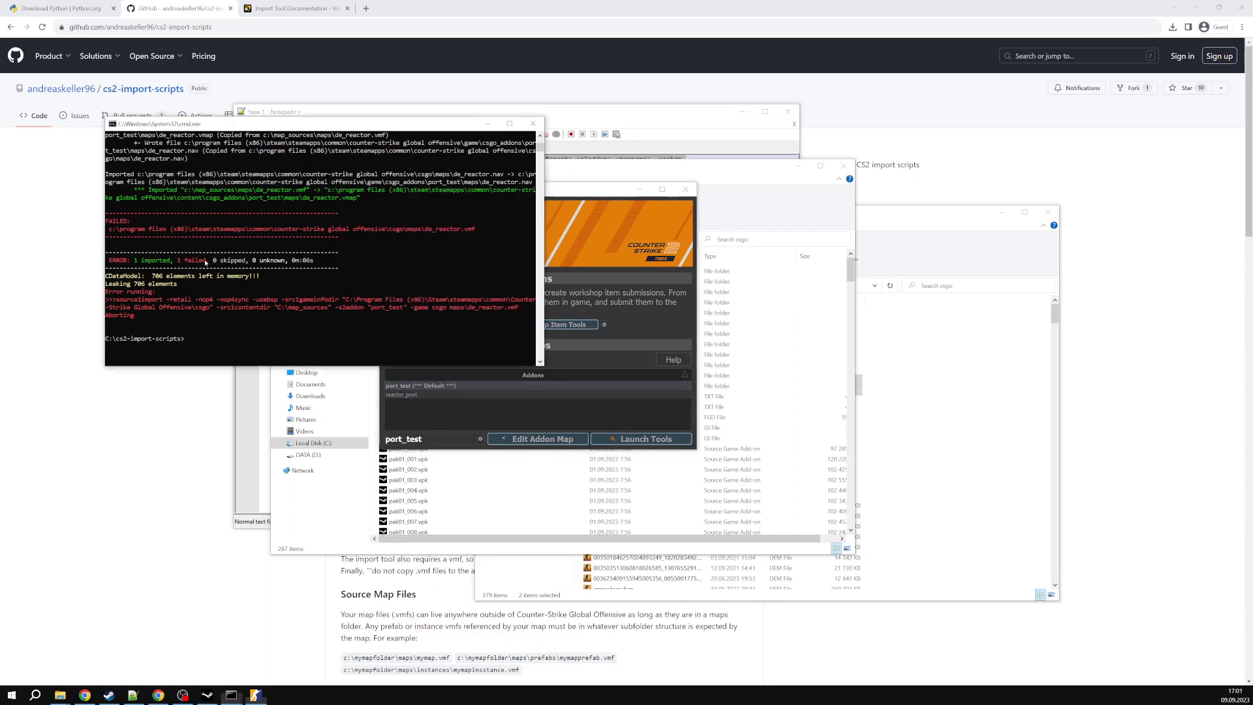
{"action": "double_click", "coordinate": [192, 260]}
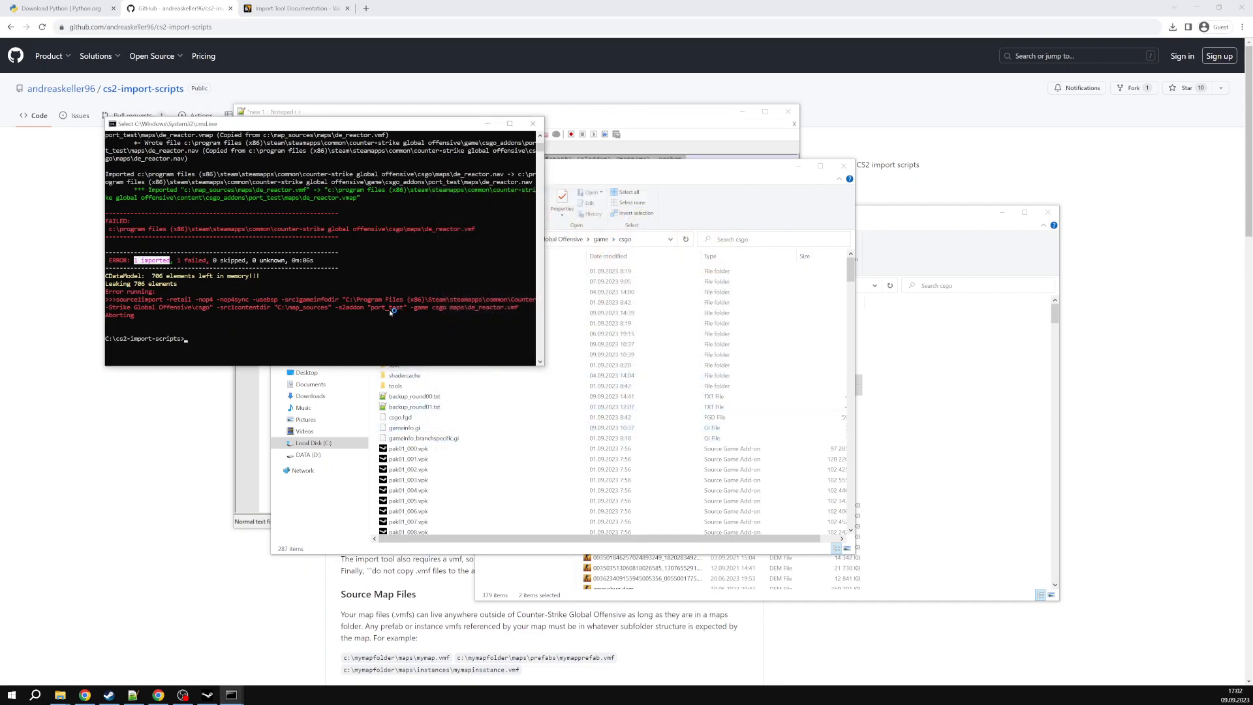
{"action": "mouse_move", "coordinate": [382, 305]}
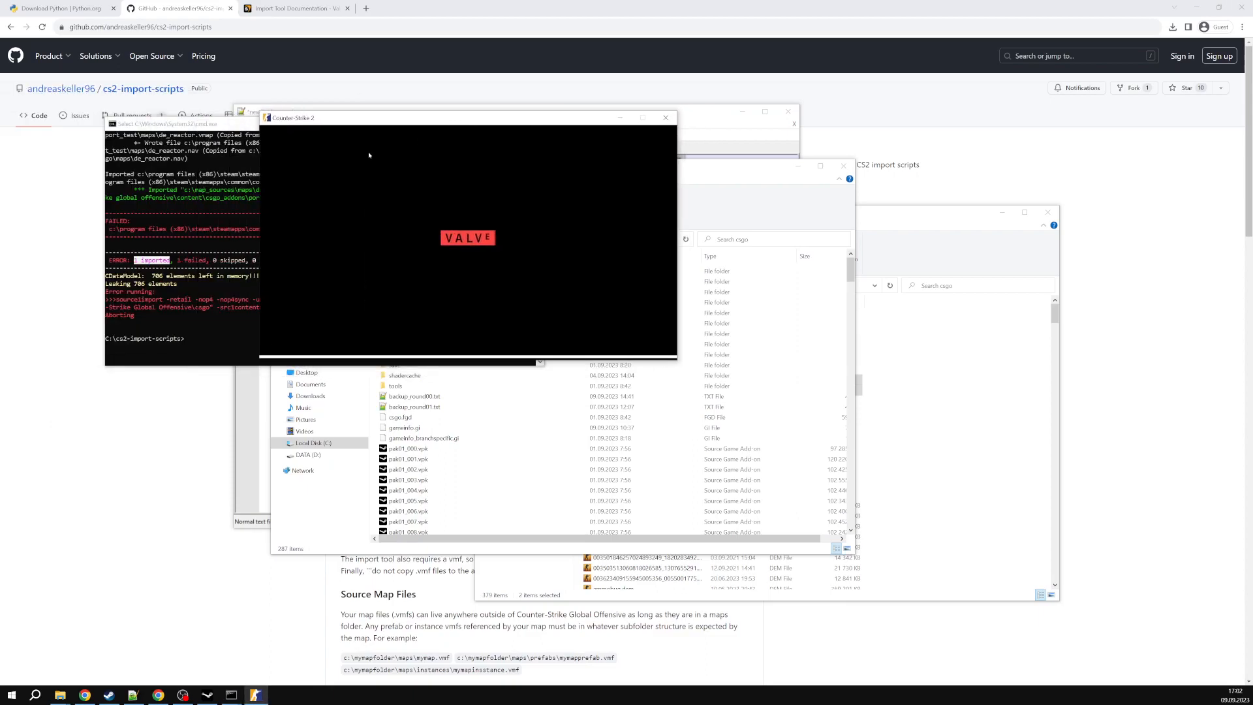
{"action": "mouse_move", "coordinate": [332, 122]}
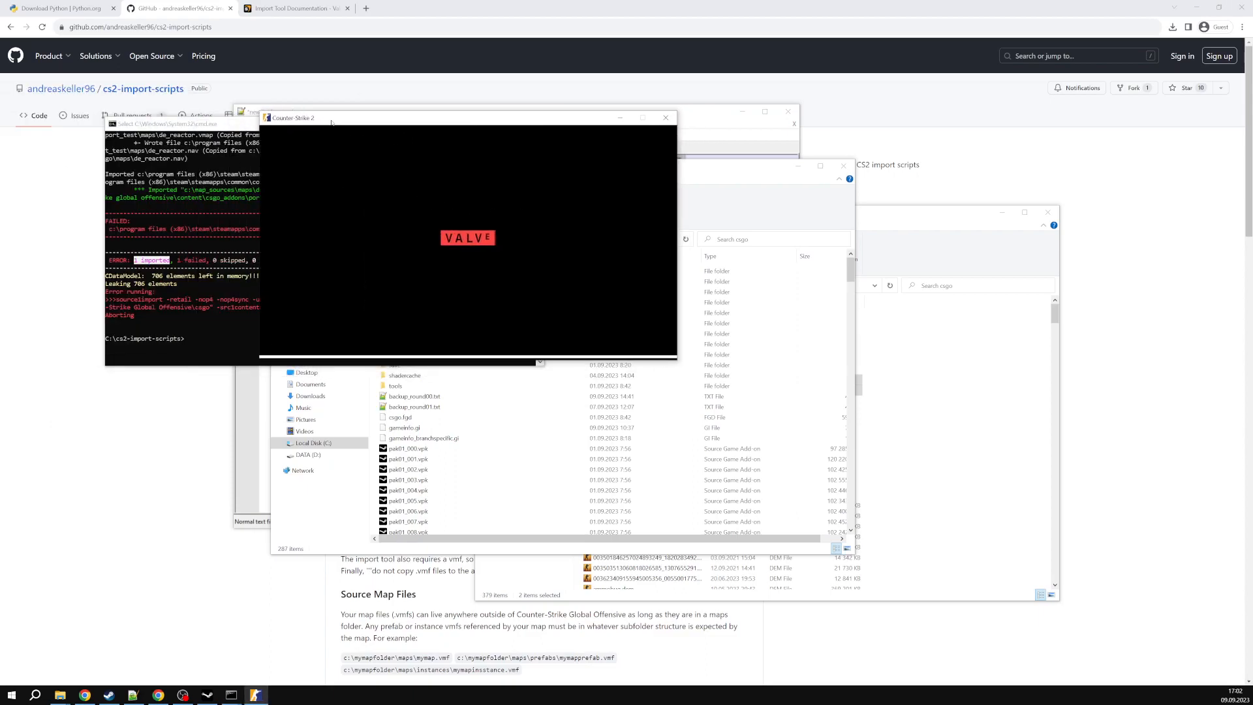
{"action": "mouse_move", "coordinate": [389, 179]}
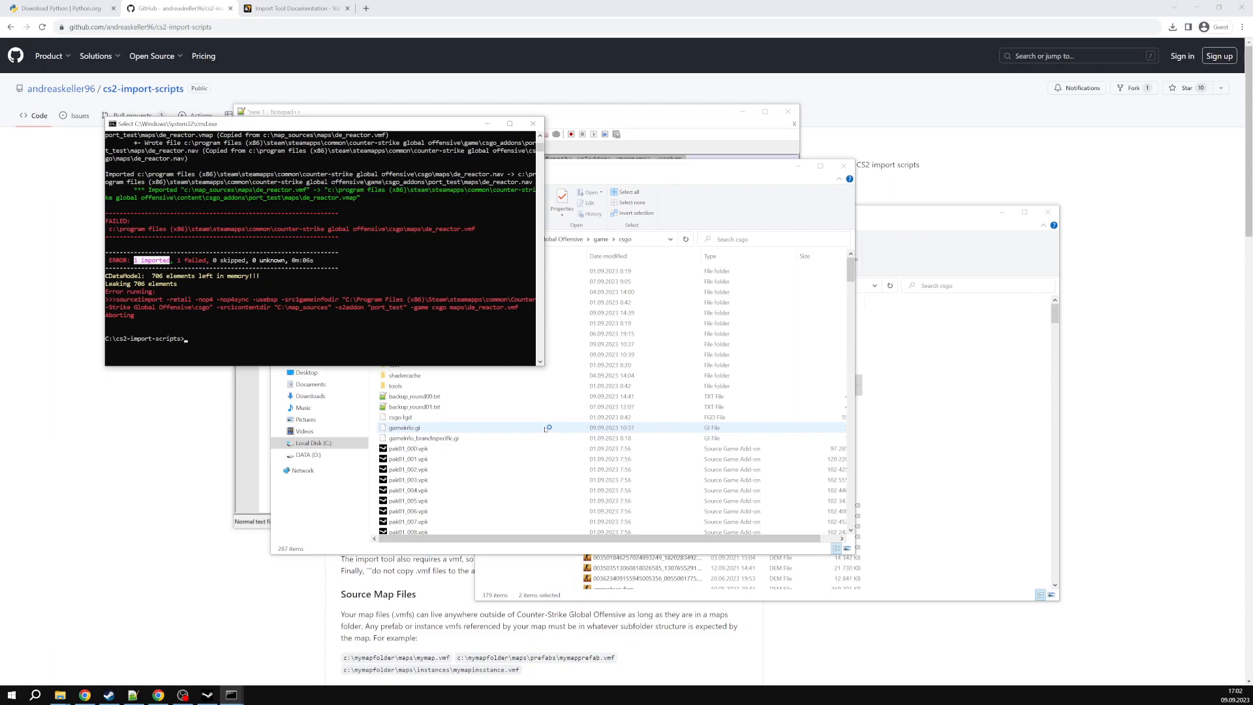
Launch the Workshop Tools for port_test so the Asset Browser appears.
{"action": "left_click", "coordinate": [399, 416]}
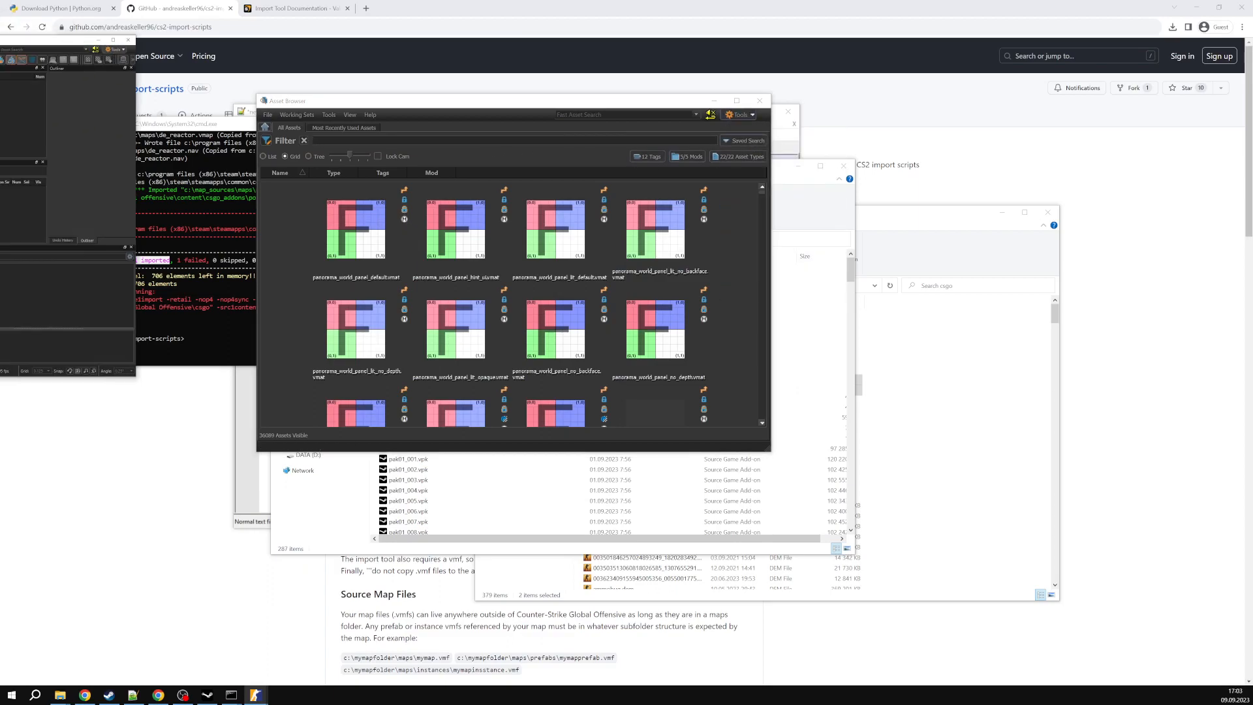
Load de_reactor_prefab.vmap from port_test's maps folder via File > Open.
{"action": "left_click", "coordinate": [12, 17]}
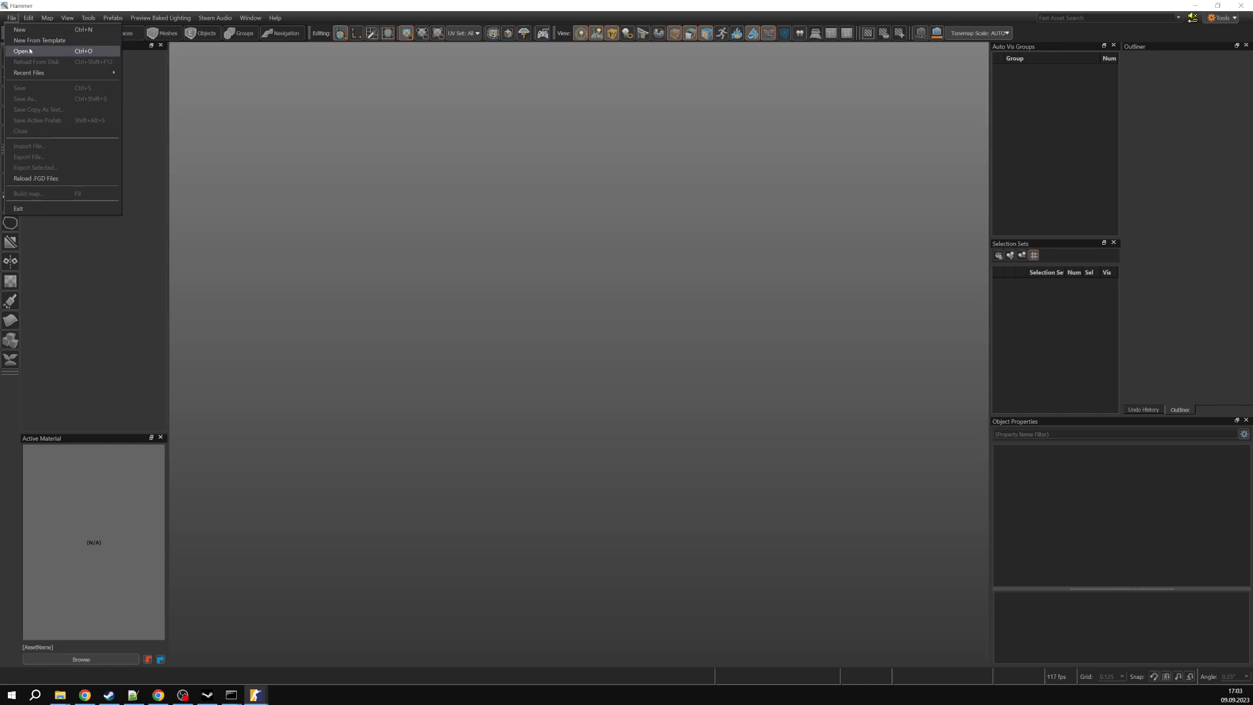
{"action": "left_click", "coordinate": [23, 51]}
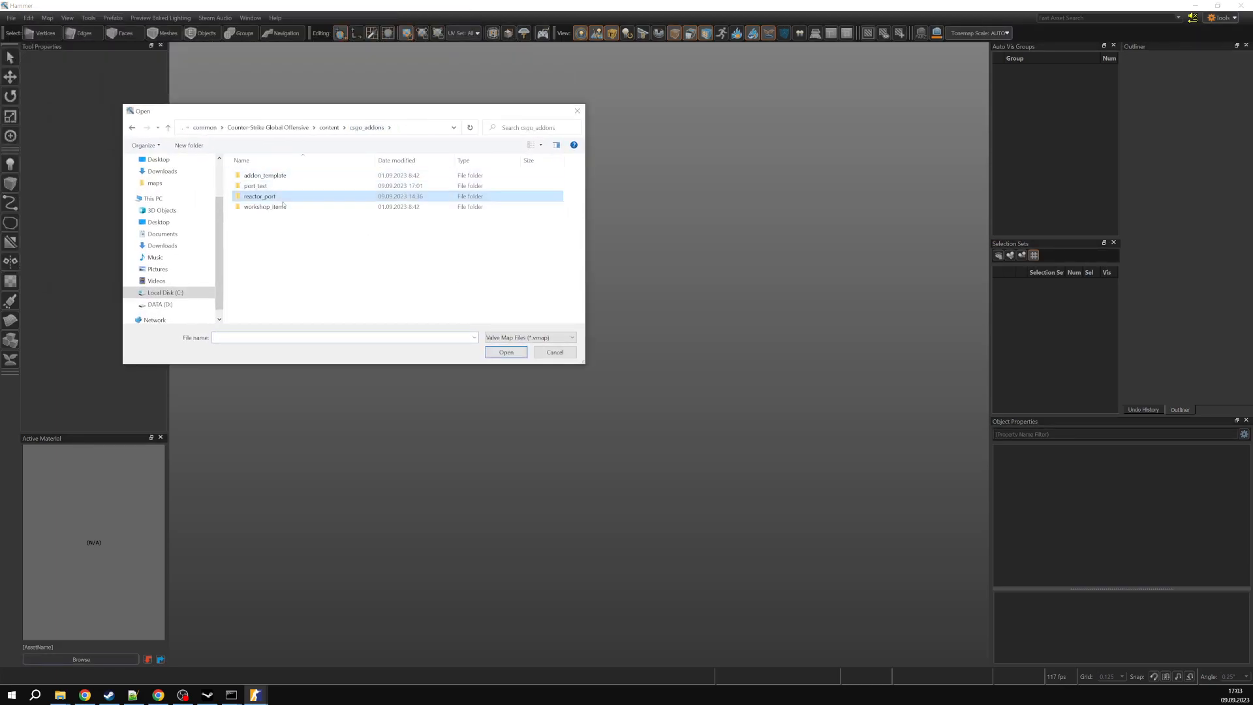
{"action": "double_click", "coordinate": [256, 185]}
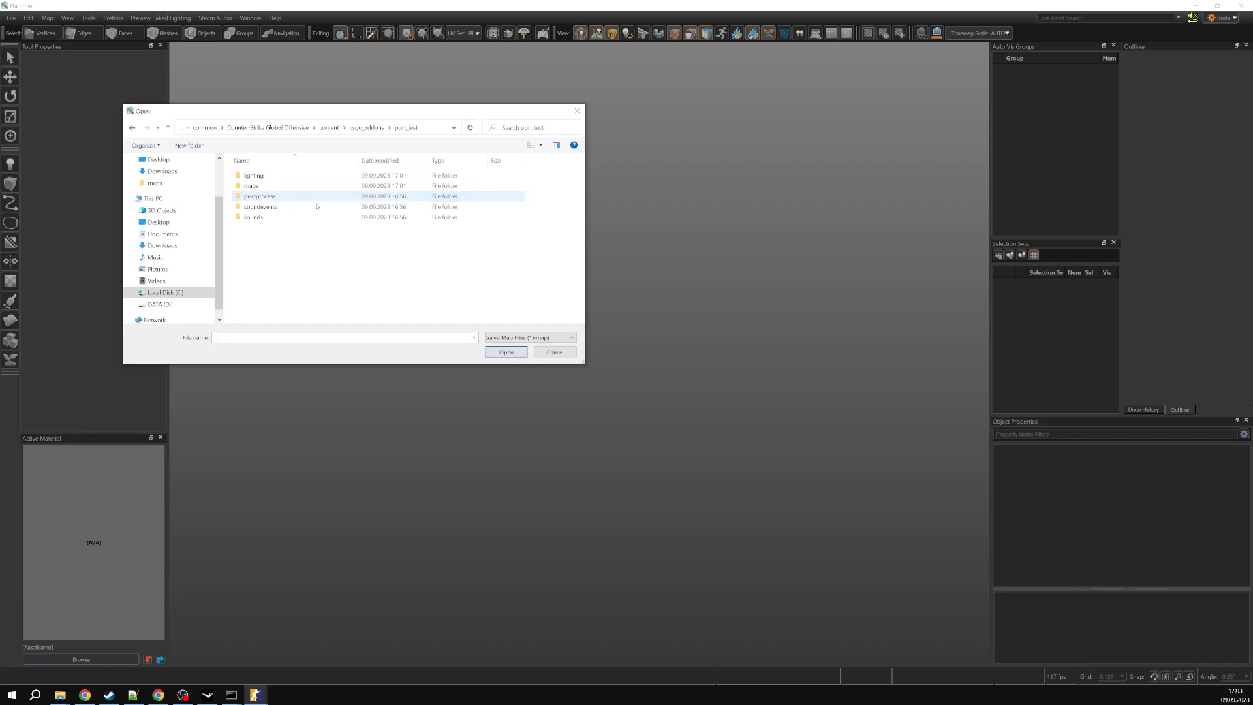
{"action": "double_click", "coordinate": [252, 185]}
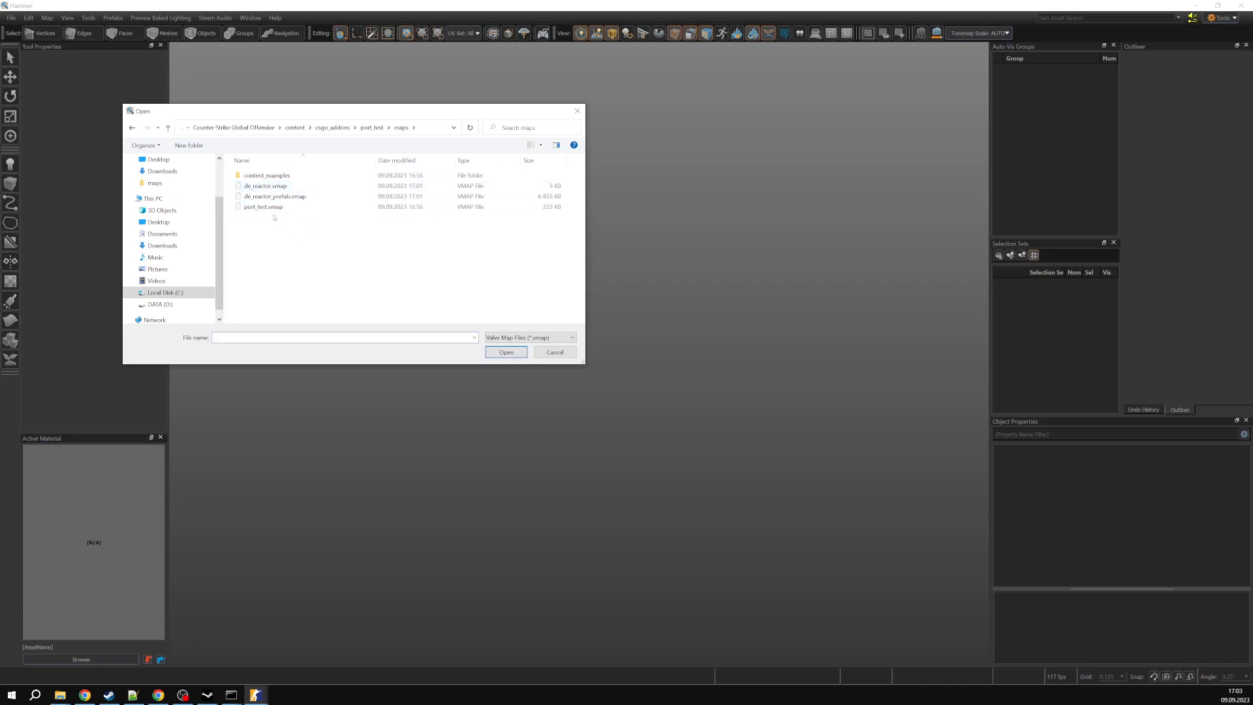
{"action": "mouse_move", "coordinate": [263, 207]}
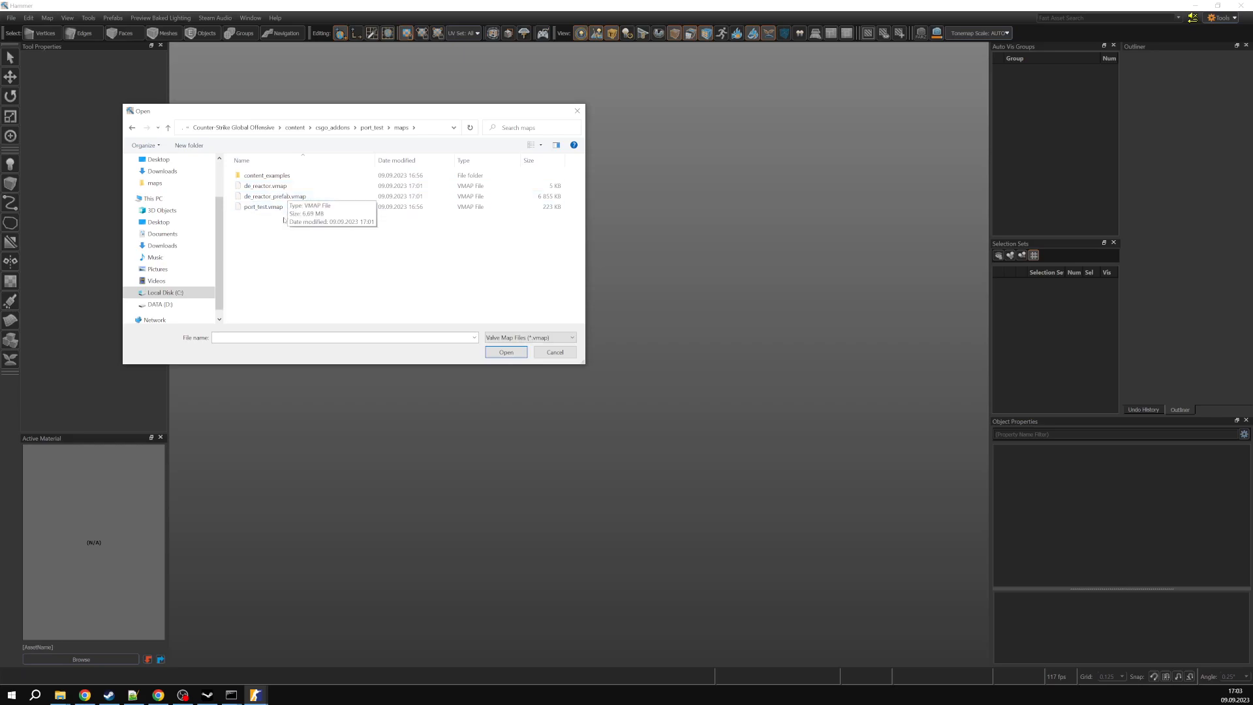
{"action": "mouse_move", "coordinate": [274, 197]}
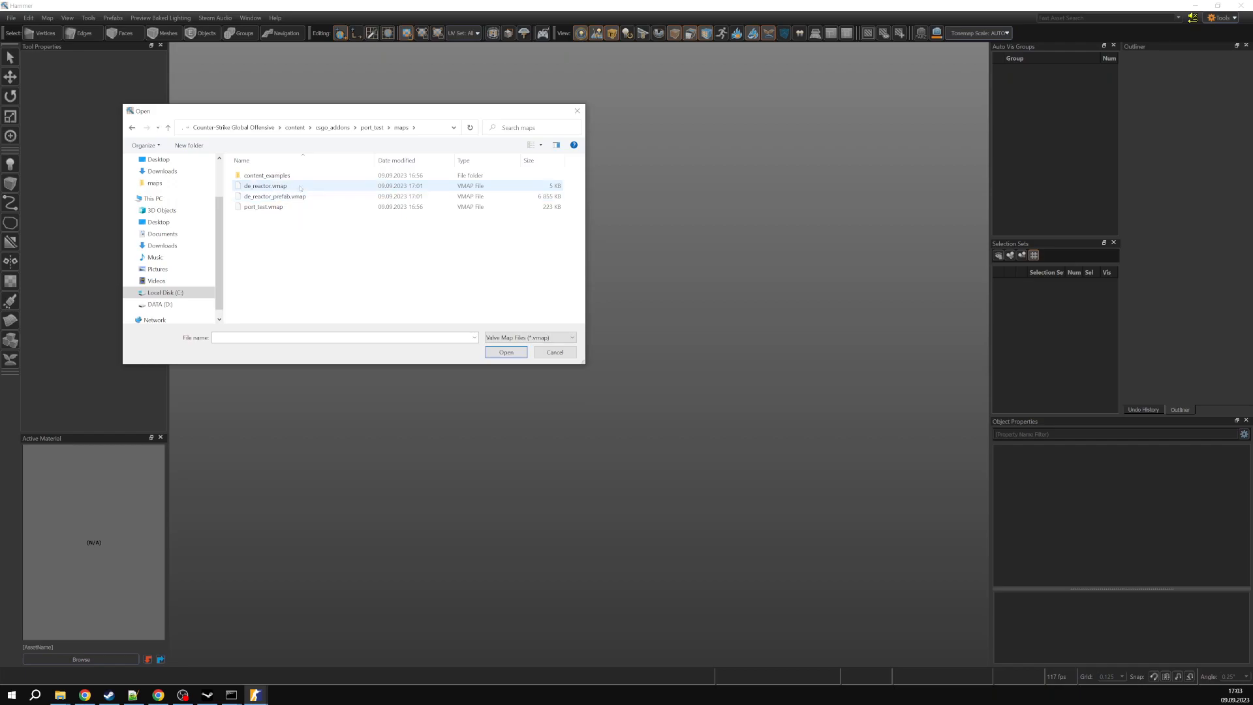
{"action": "mouse_move", "coordinate": [263, 185]}
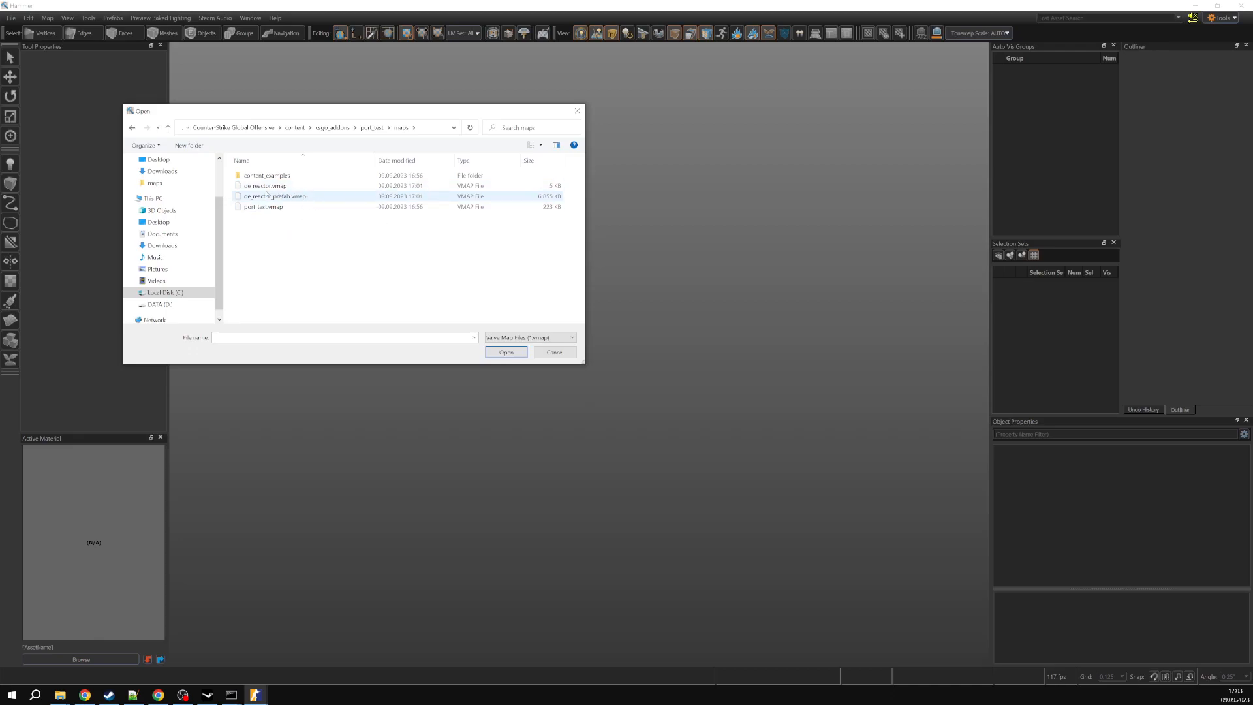
{"action": "left_click", "coordinate": [507, 351]}
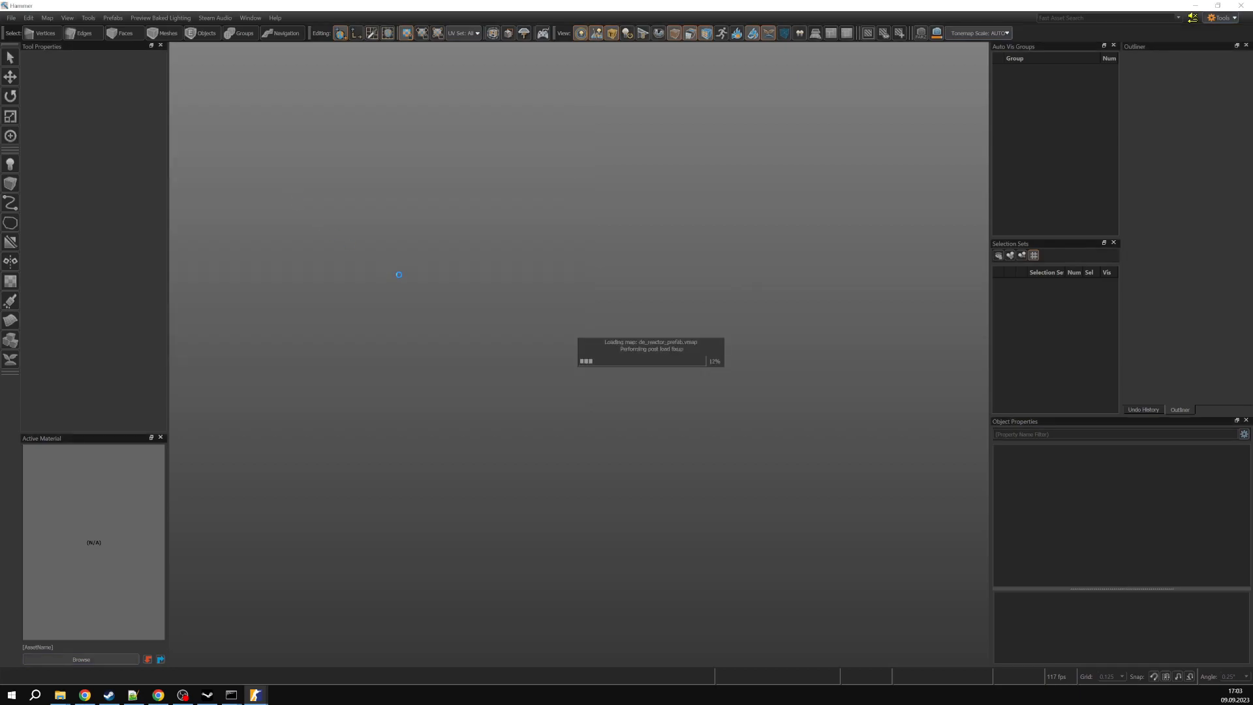